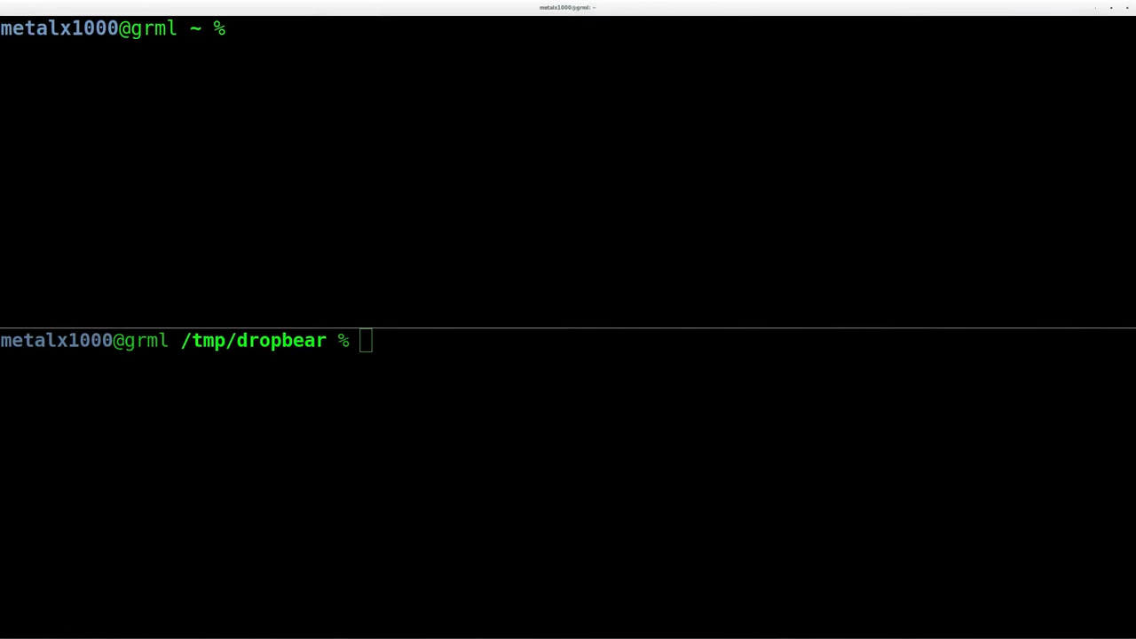
mouse_move(392, 156)
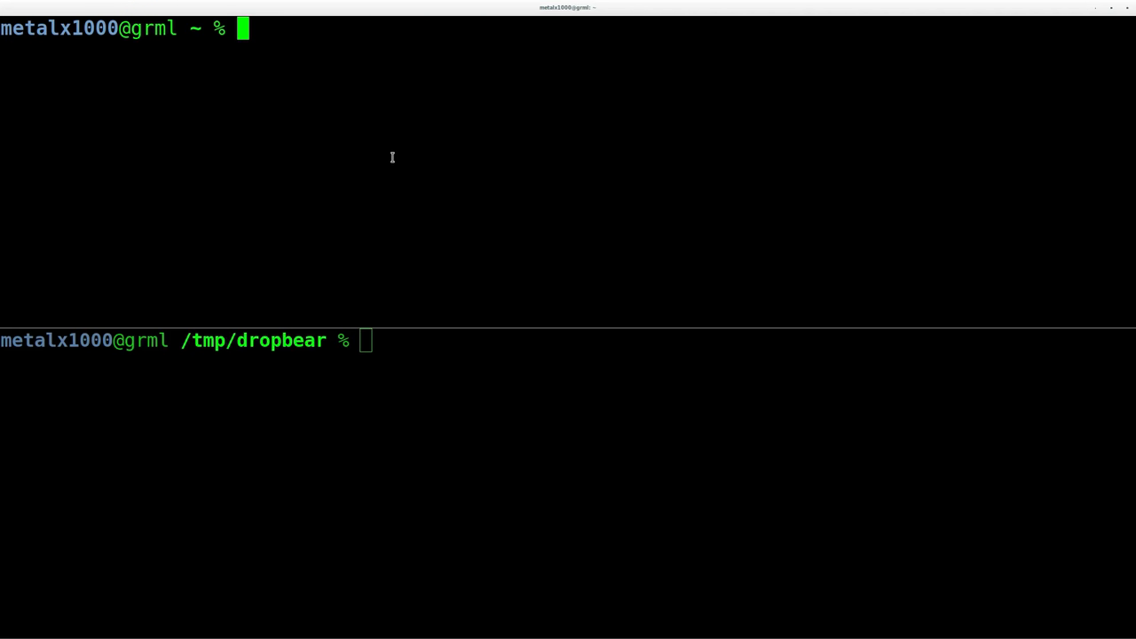
key("ctrl+r")
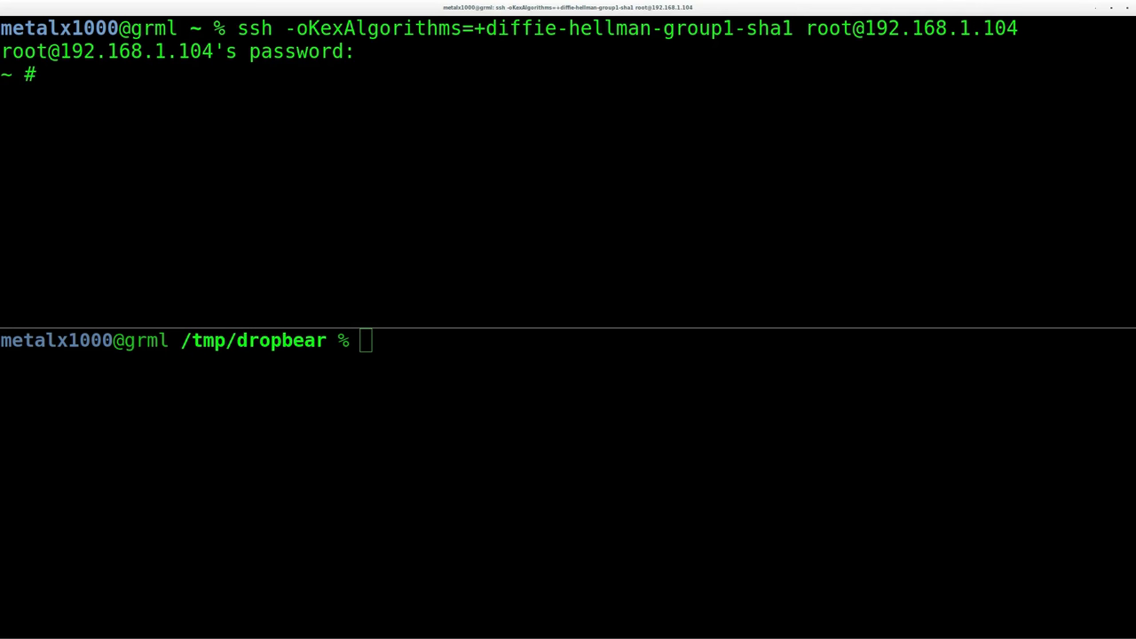
mouse_move(685, 66)
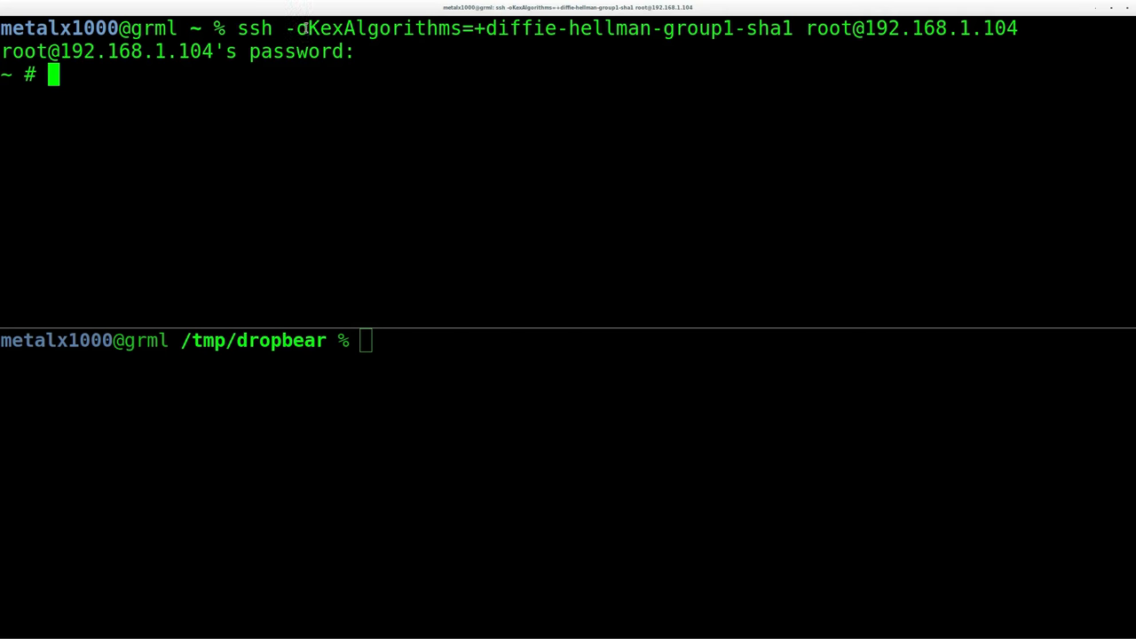
mouse_move(706, 75)
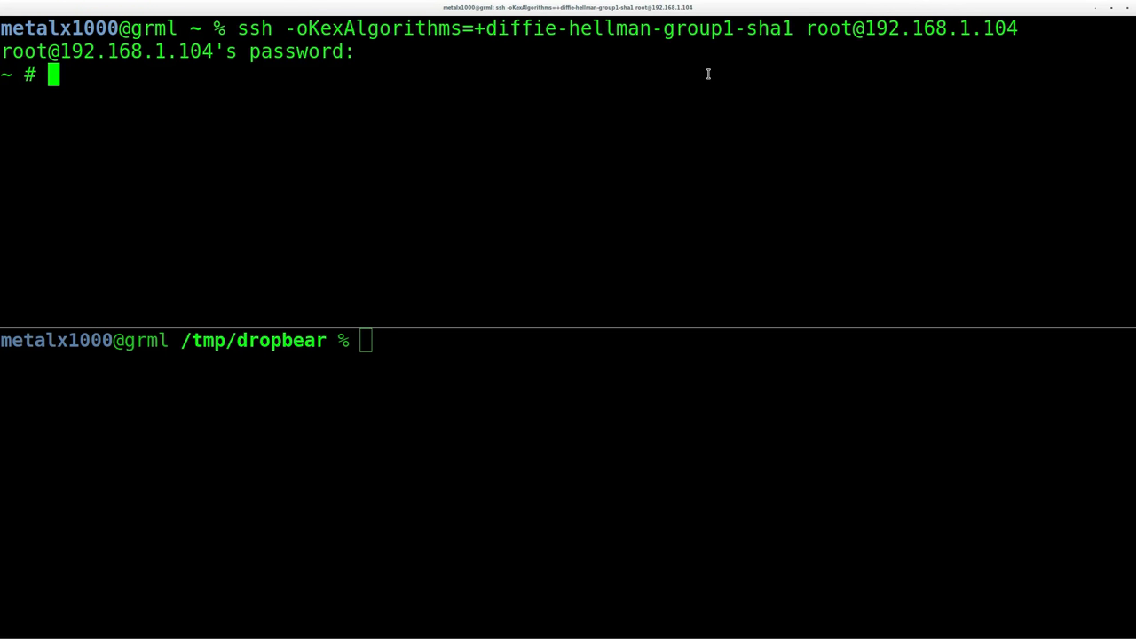
mouse_move(520, 90)
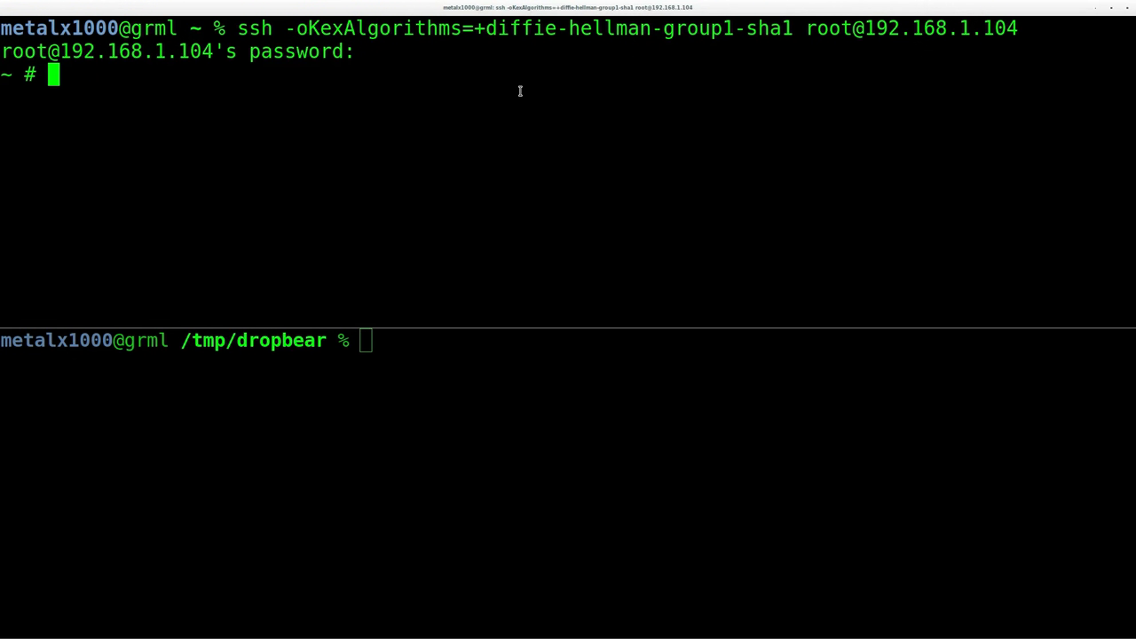
Run uname -a on the PogoPlug and highlight the armv5tel architecture, then list files.
type("uname")
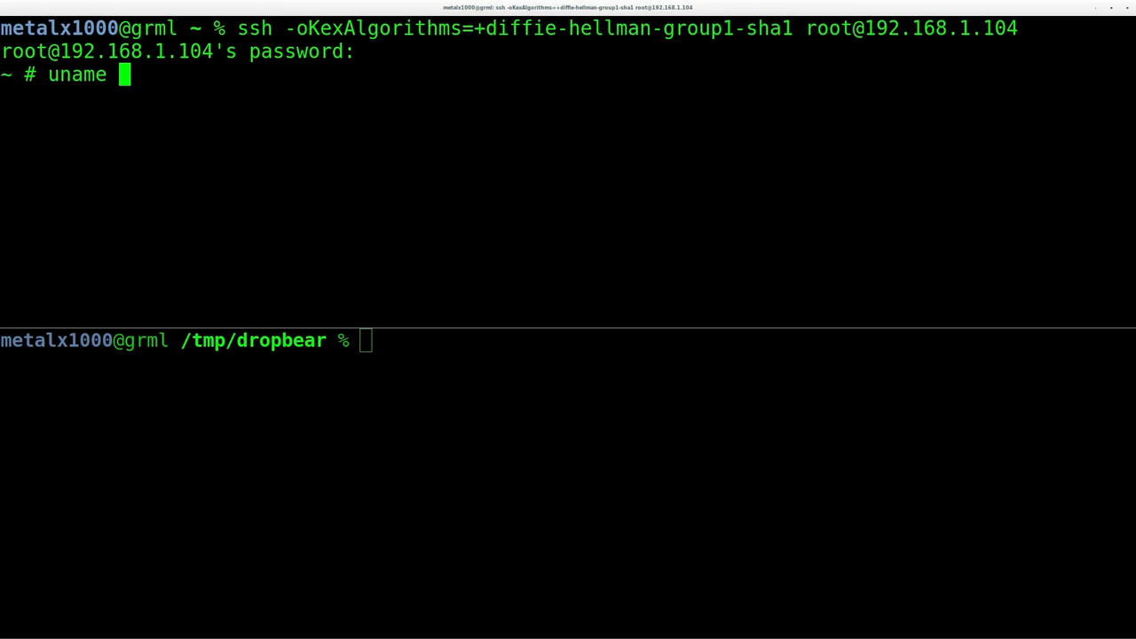
type("-a")
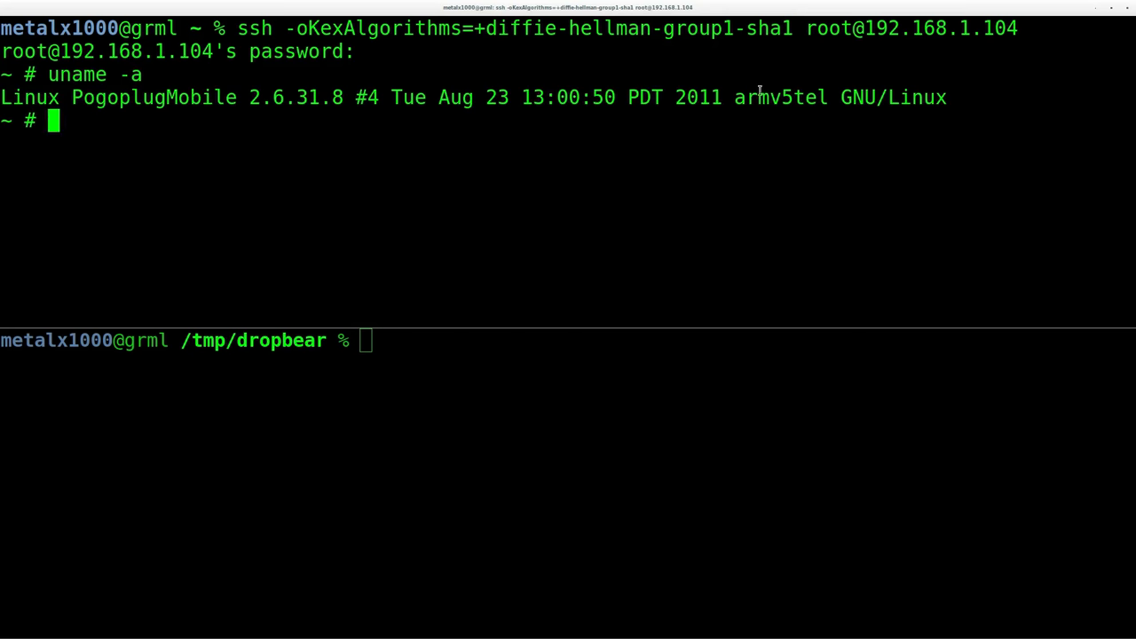
double_click(779, 96)
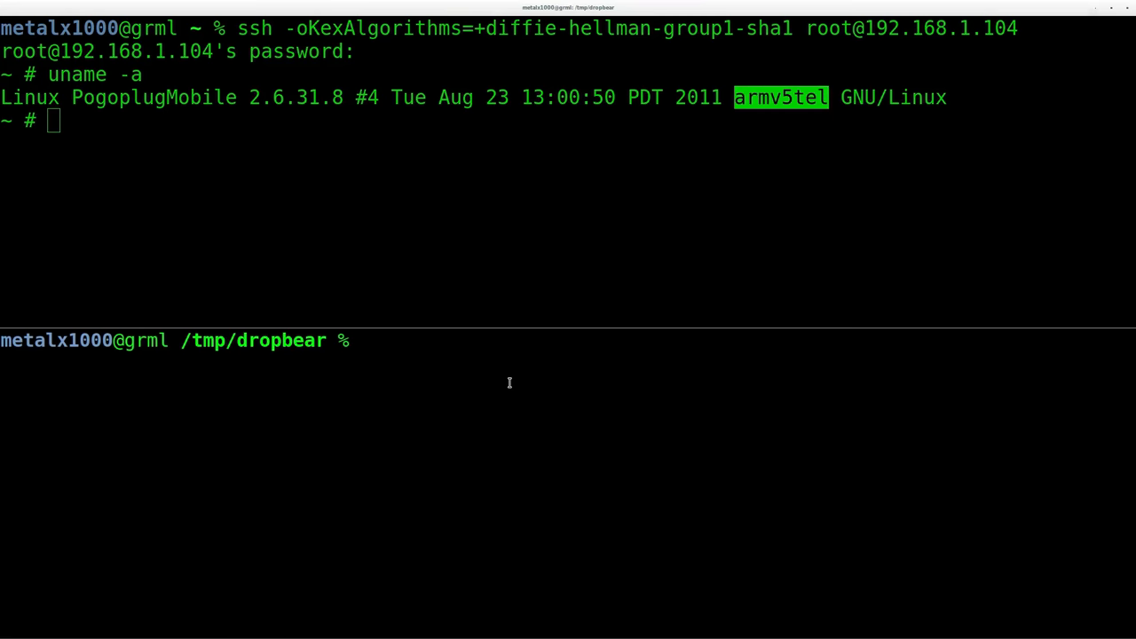
type("ls")
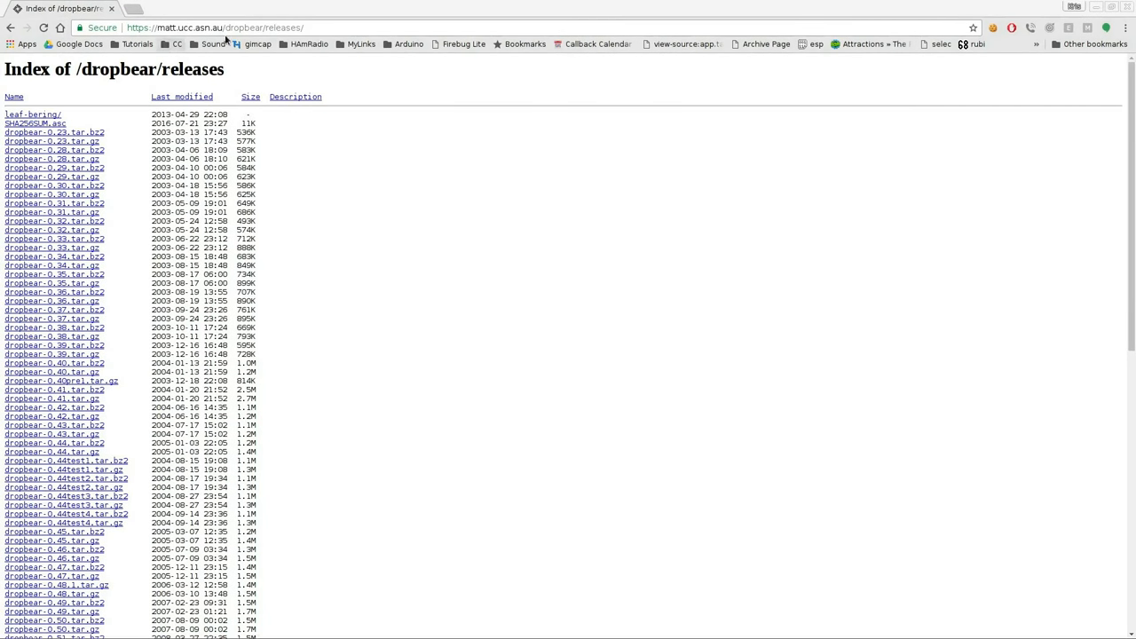
mouse_move(234, 92)
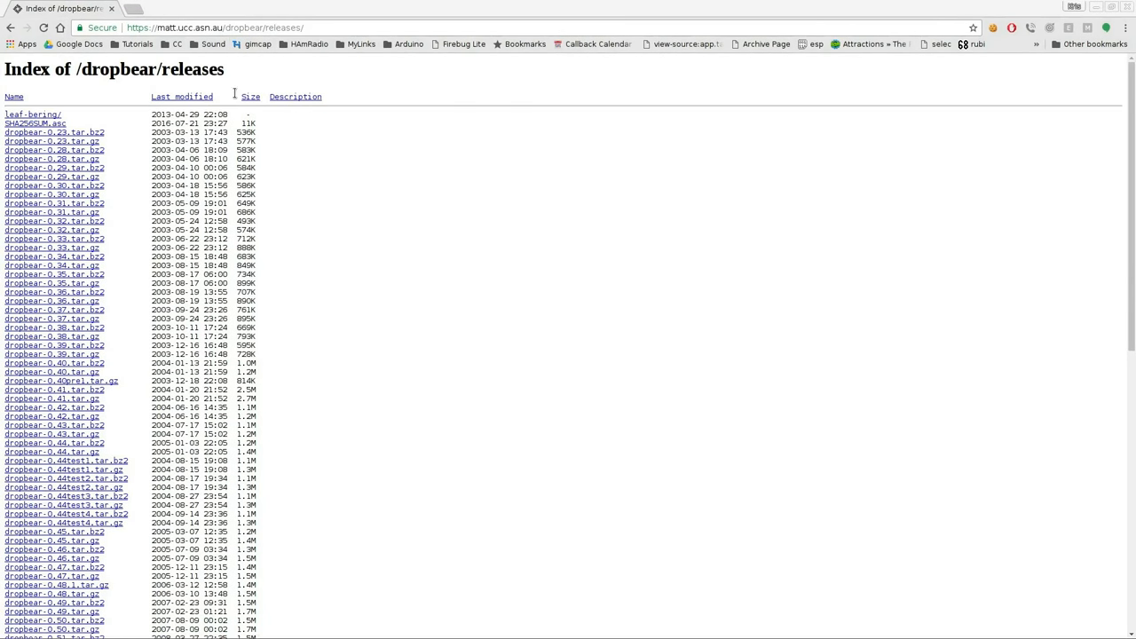
mouse_move(288, 231)
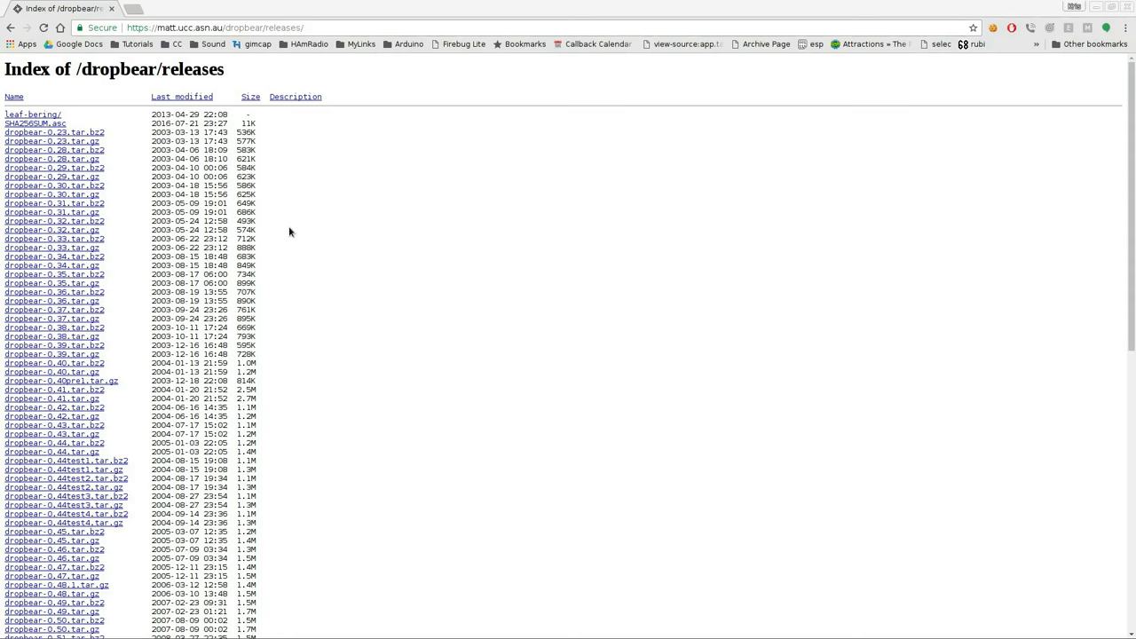
Scroll down the Dropbear releases index to the newer tarballs.
scroll("down", 3)
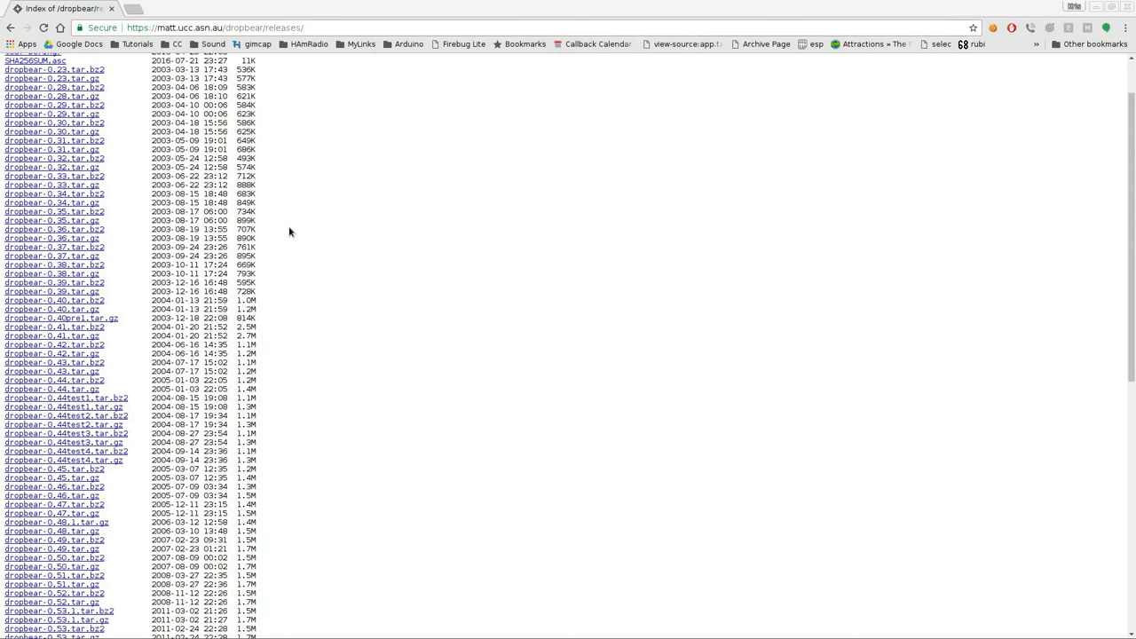
scroll("down", 3)
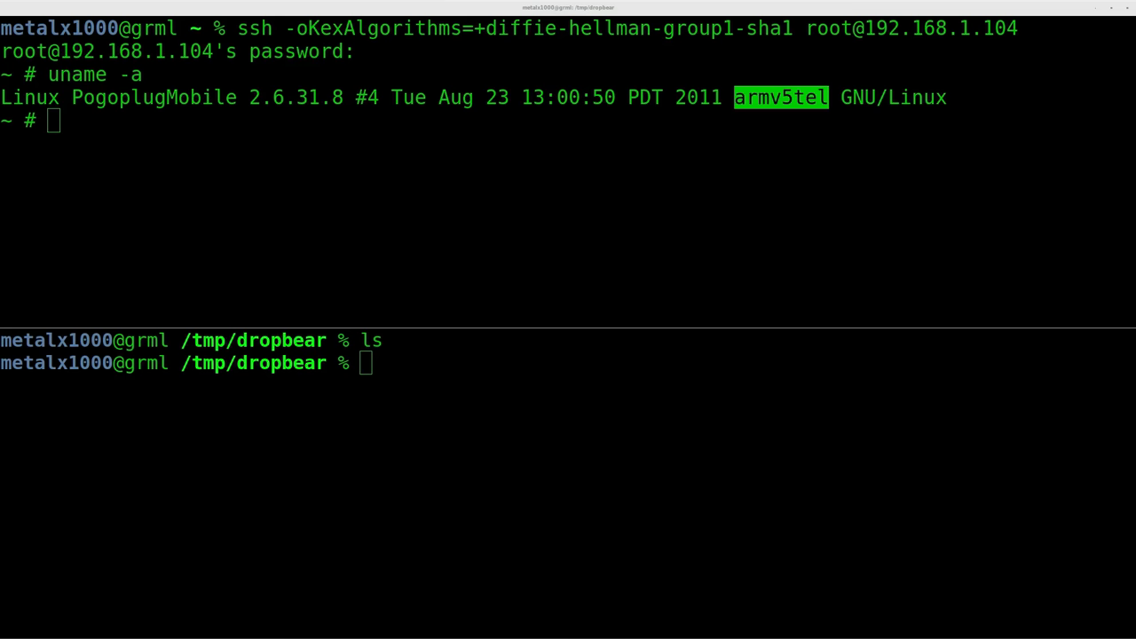
mouse_move(147, 230)
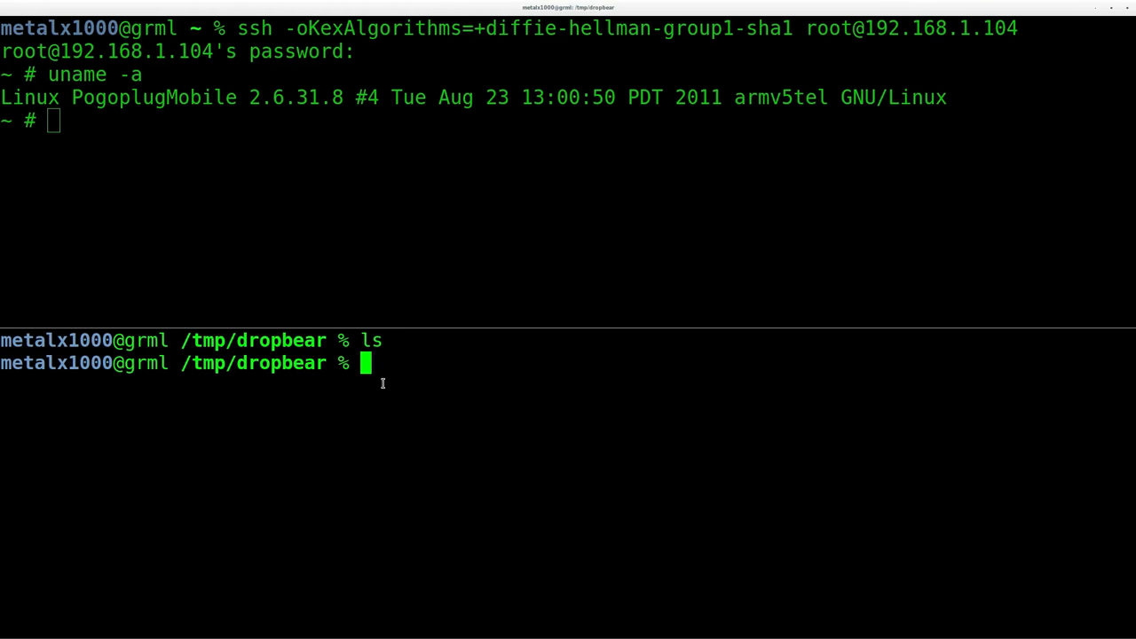
Install the gcc-arm-linux-gnueabi cross-compiler with sudo apt-get.
type("sudo apt-get install gcc-arm-linux-gnueabi")
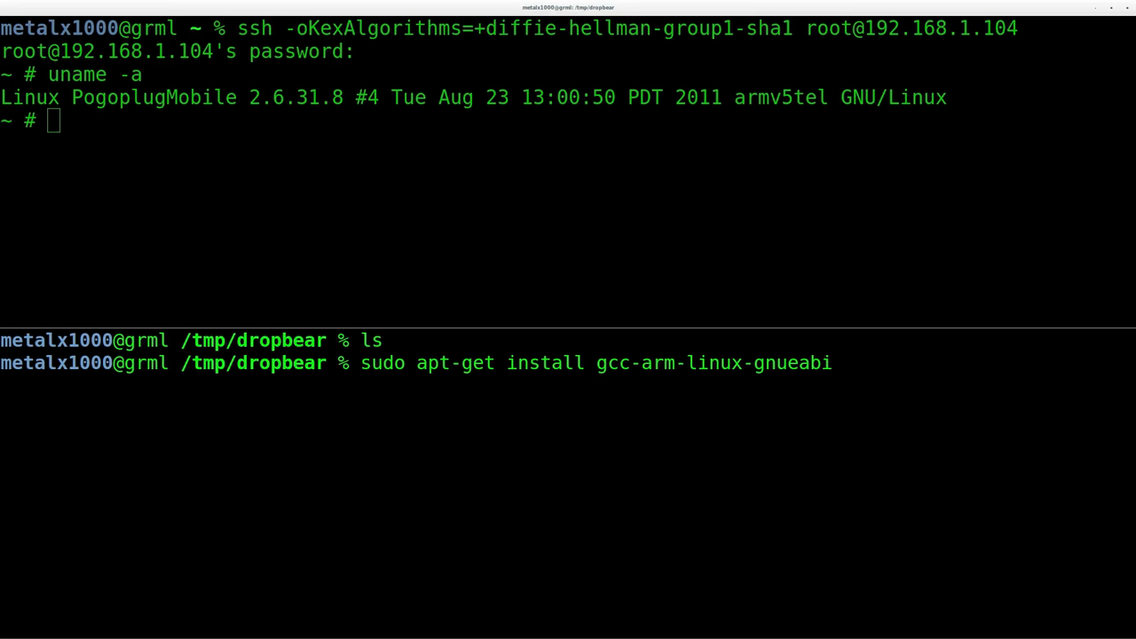
key("Return")
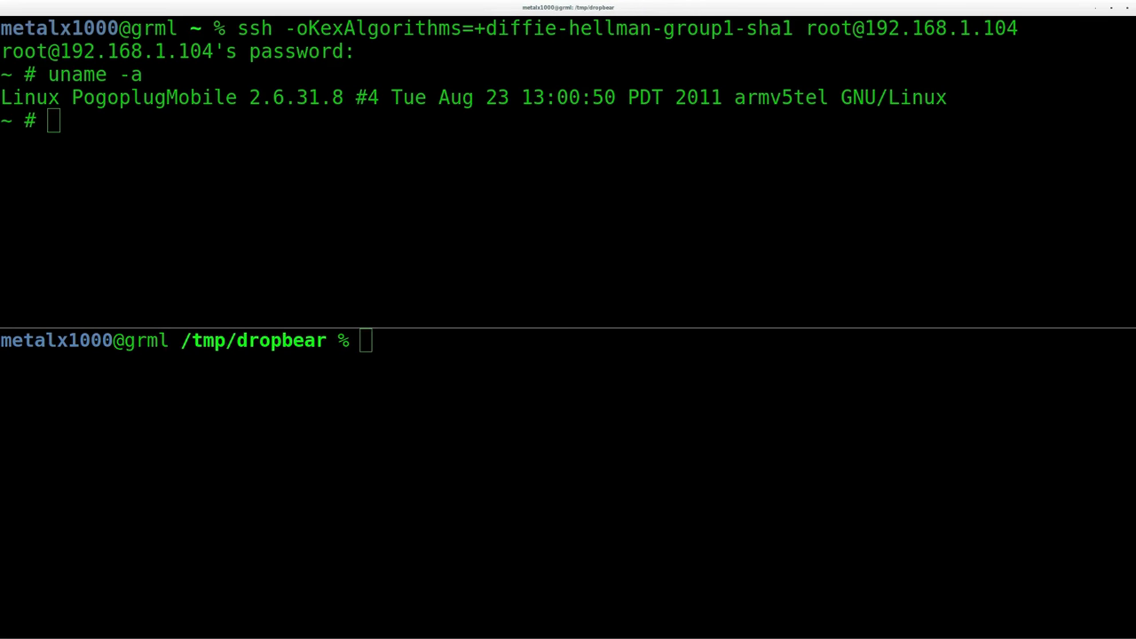
Download dropbear-2016.74.tar.bz2 with wget, extract it with tar -xjf and list the result.
type("wget \"https://matt.ucc.asn.au/dropbear/releases/dropbear-2016.74.tar.bz2\"")
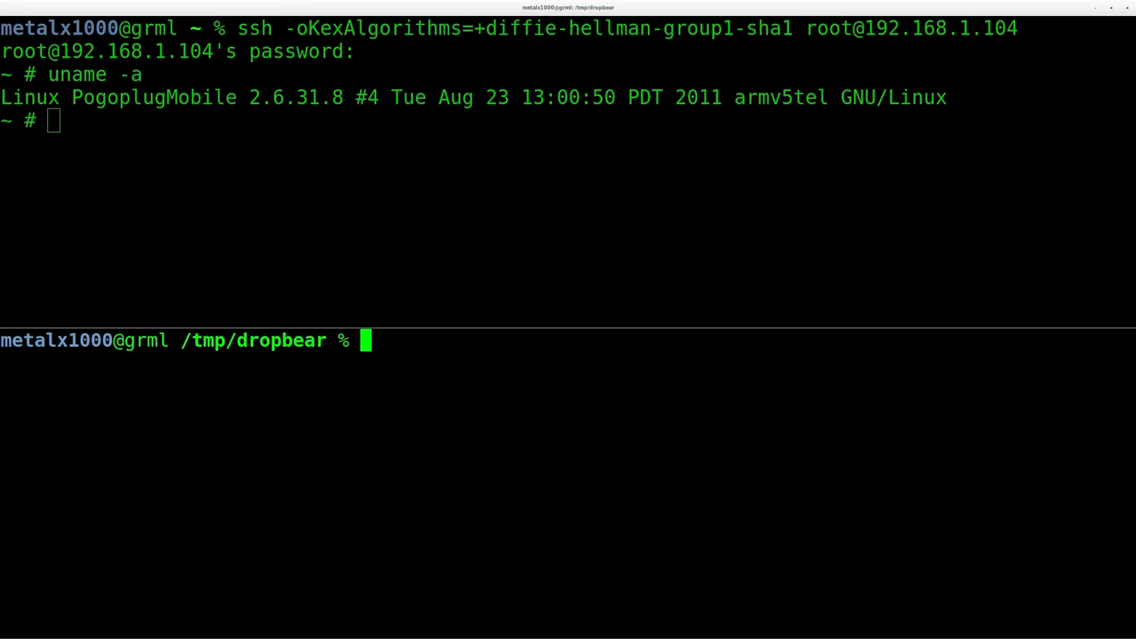
type("tar -xjf dropbear-2016.74.tar.bz2")
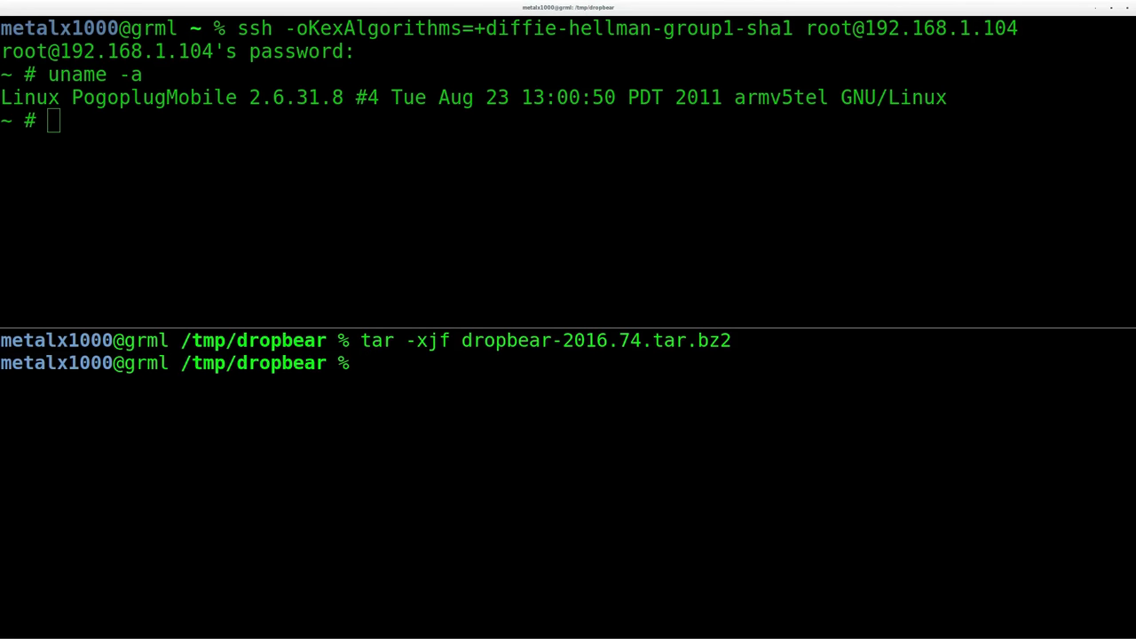
type("ls")
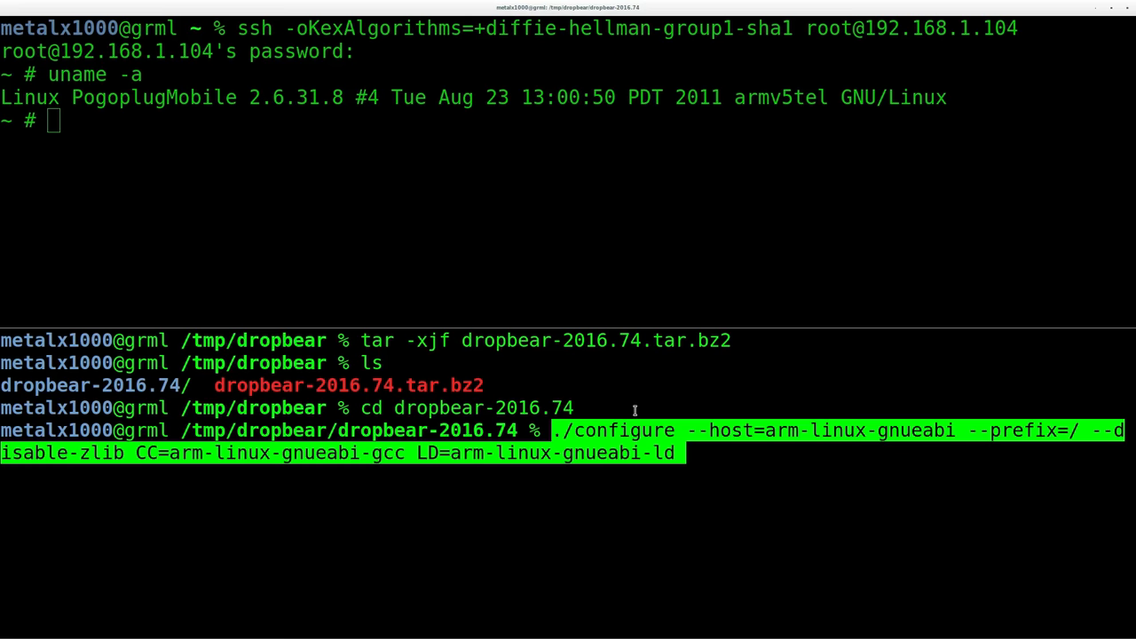
Run the arm-linux-gnueabi configure without zlib, build with make and list the output.
key("Return")
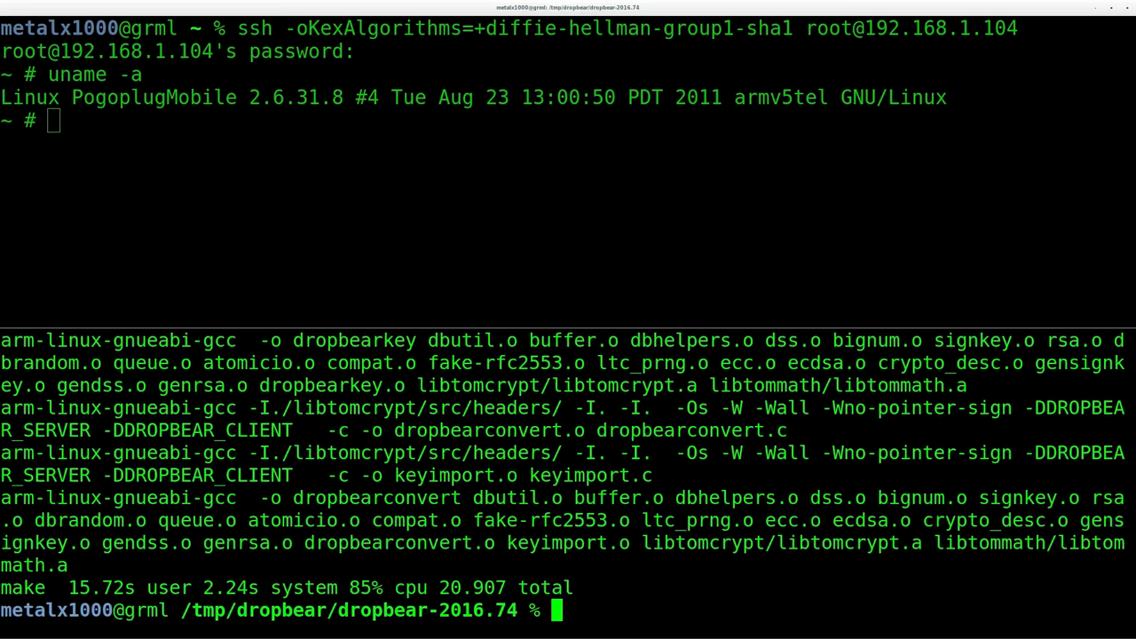
type("ls")
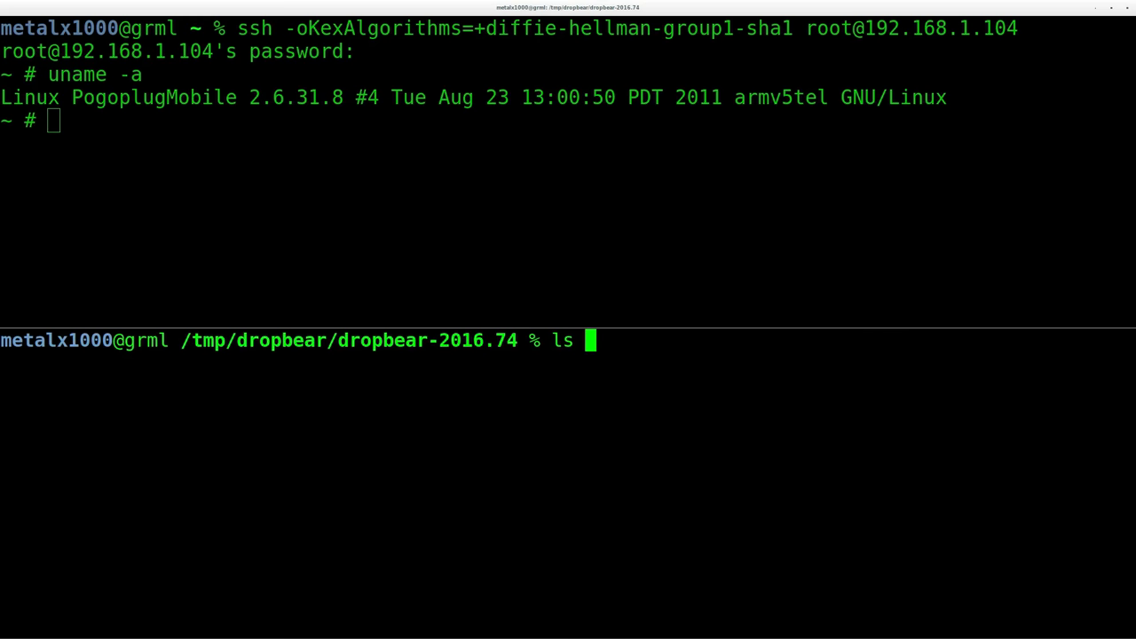
Check the built dropbear binary with file and highlight its 32-bit ARM EABI5 type.
type("dropbear")
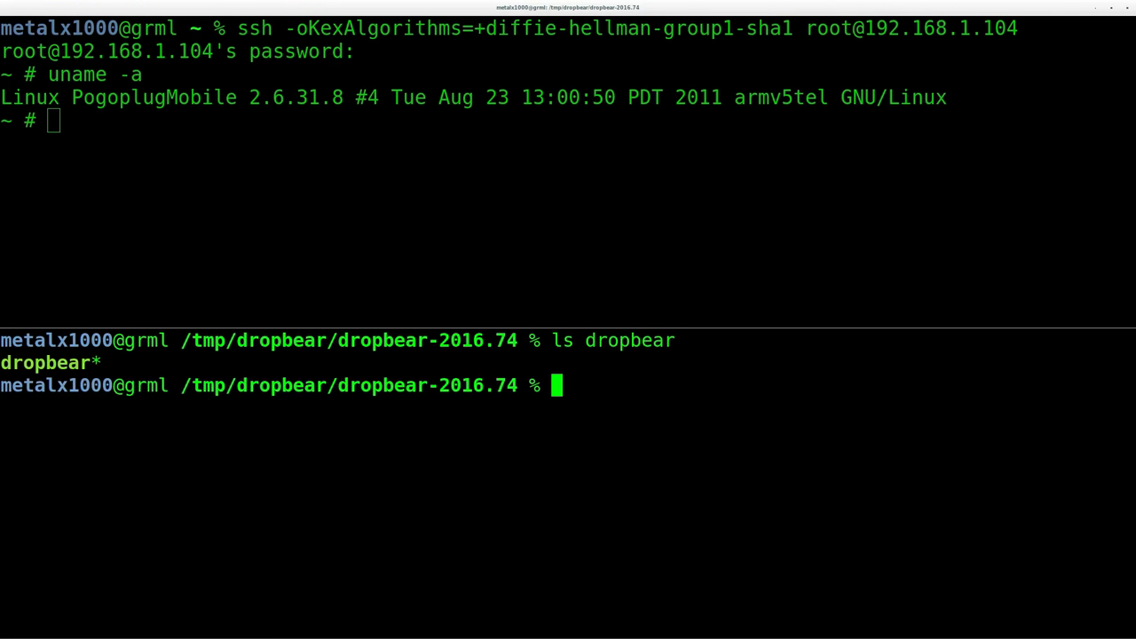
type("file dropbear")
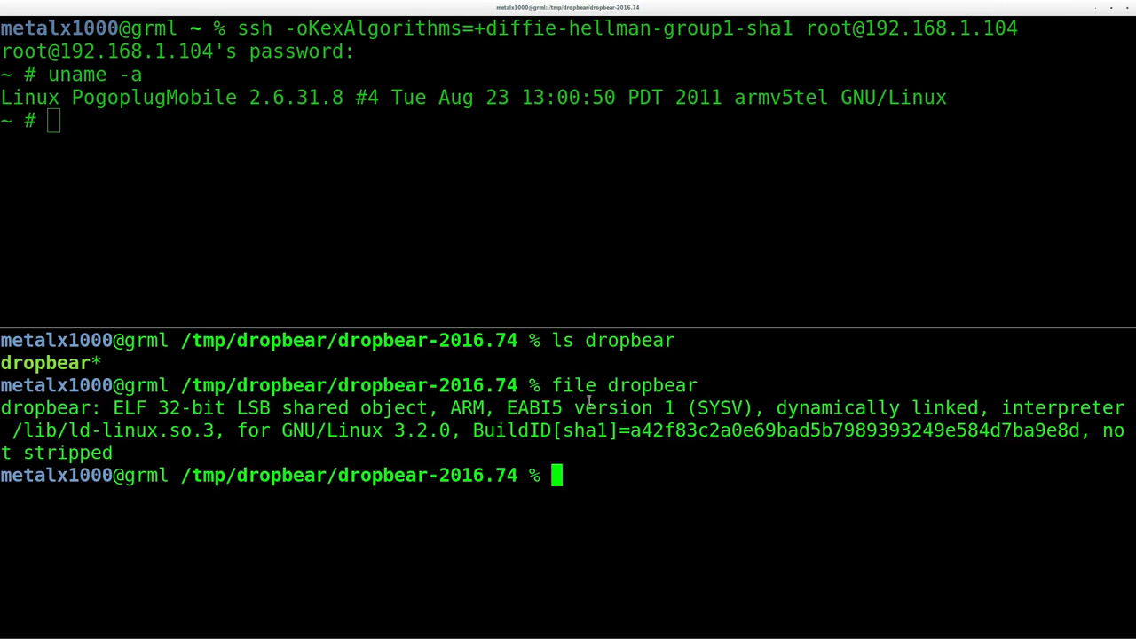
double_click(472, 406)
type("scp -oKexAlgorithms=+diffie-hellman-group1-sha1 dropbear root@192.168.1.104:")
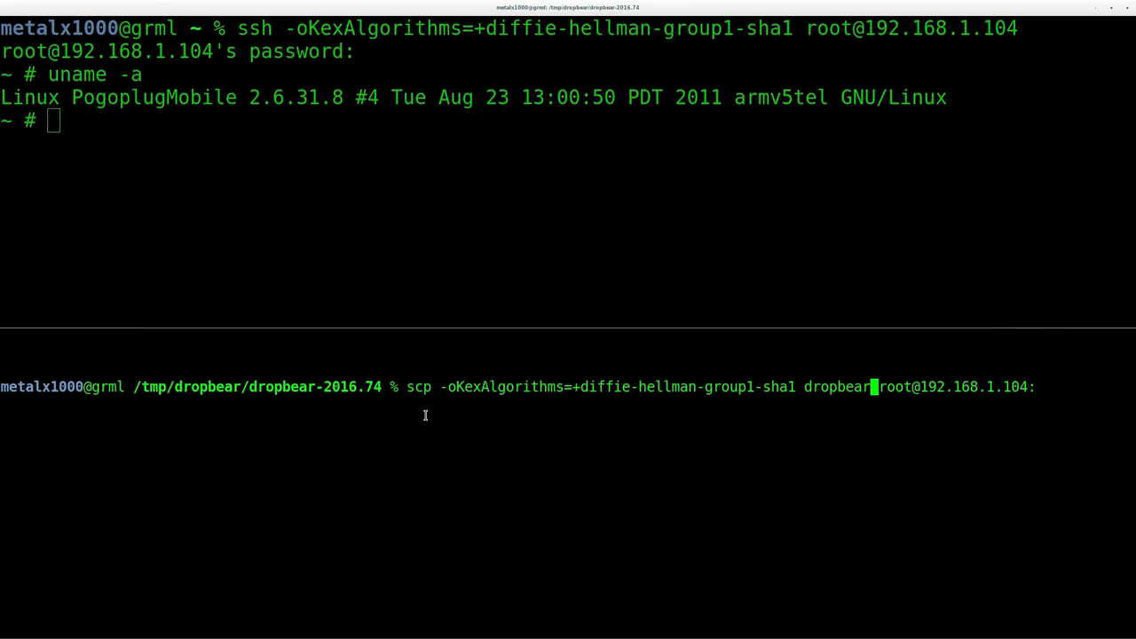
double_click(419, 387)
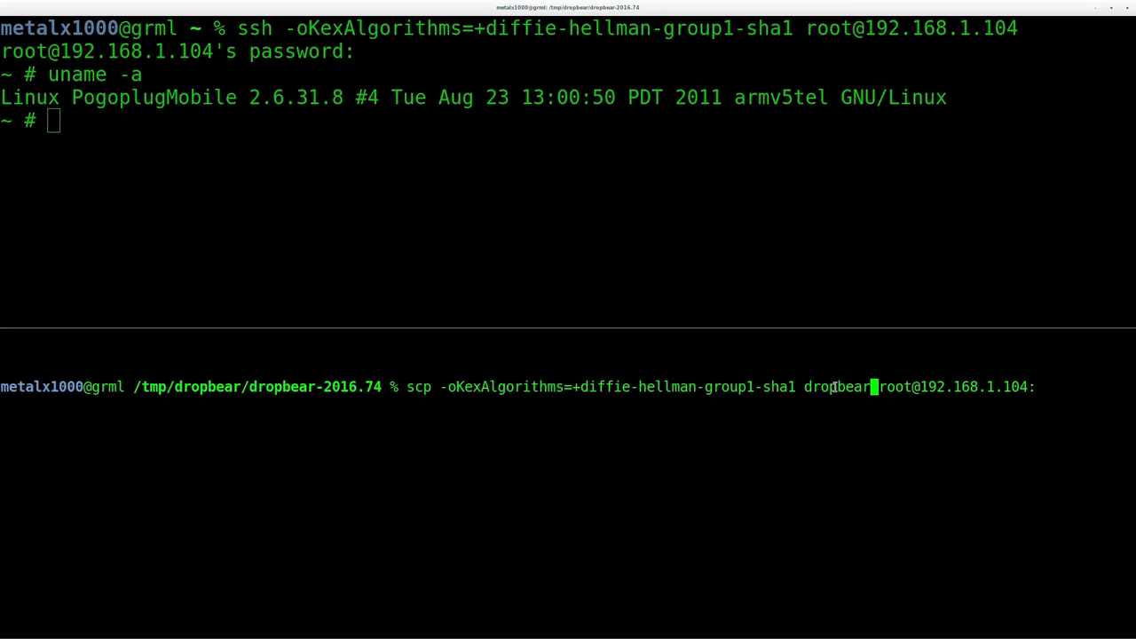
double_click(838, 387)
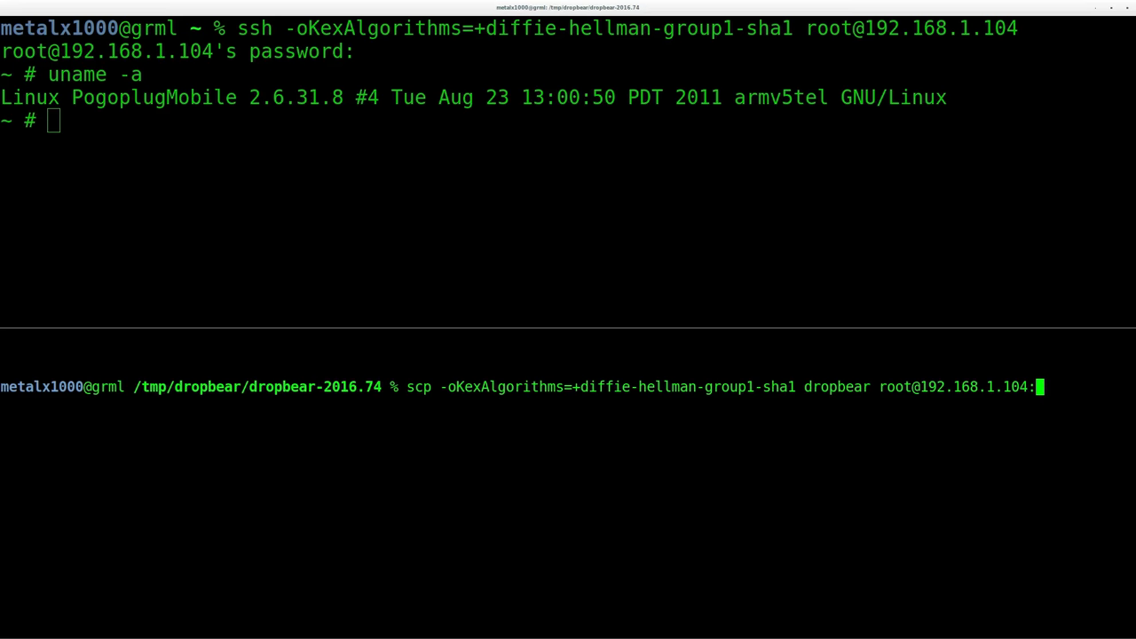
type("/")
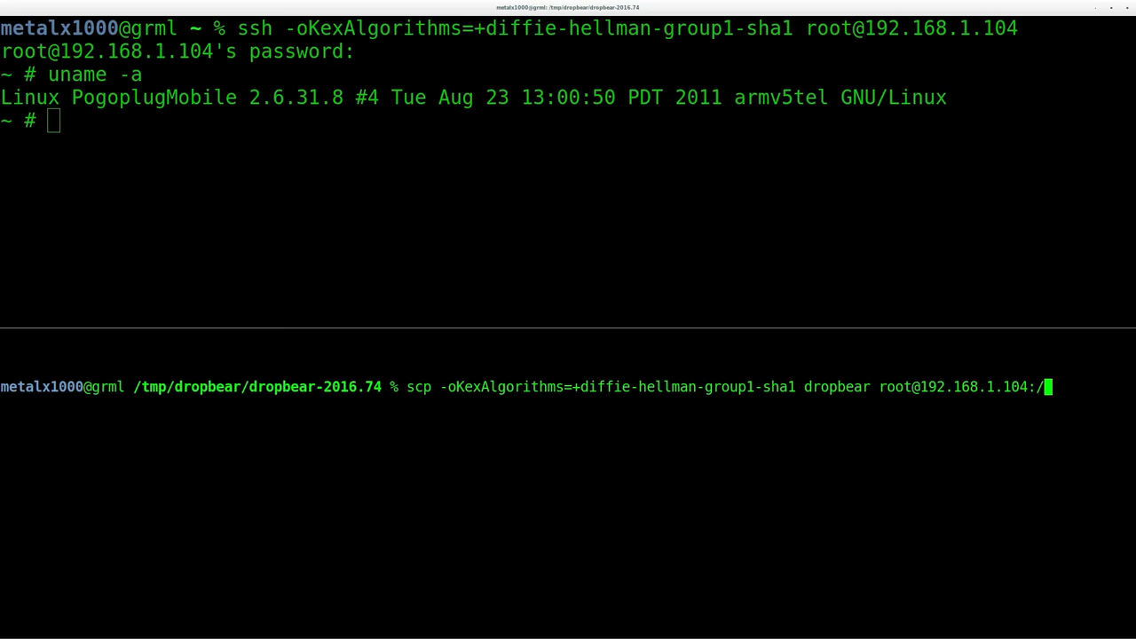
key("BackSpace")
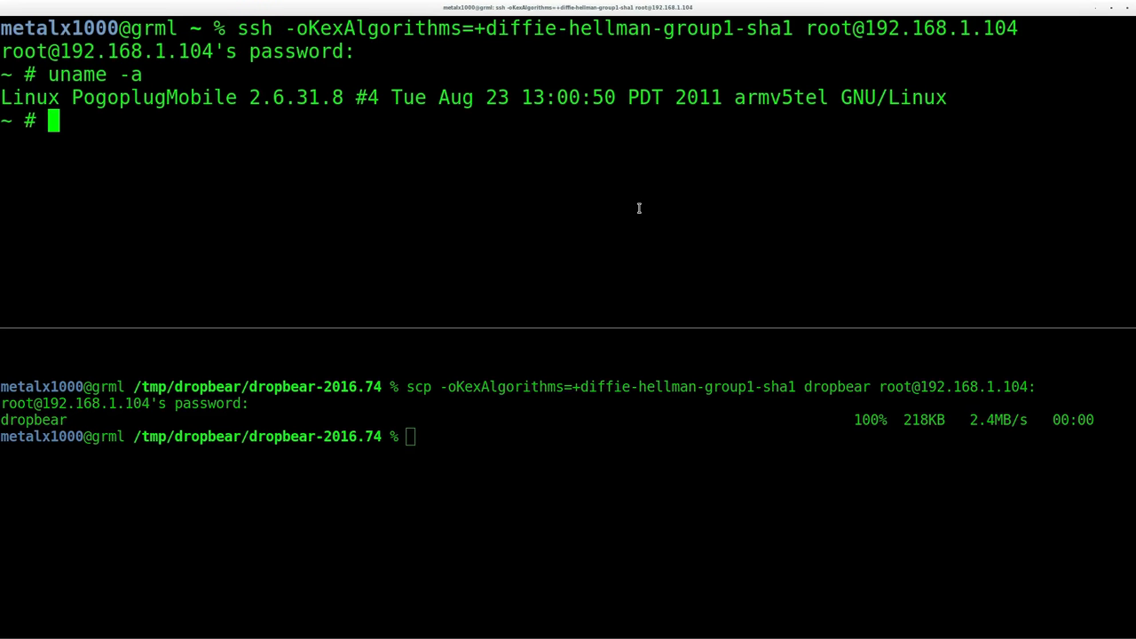
List the PogoPlug root directory and highlight the running /usr/sbin/dropbear processes.
type("ls")
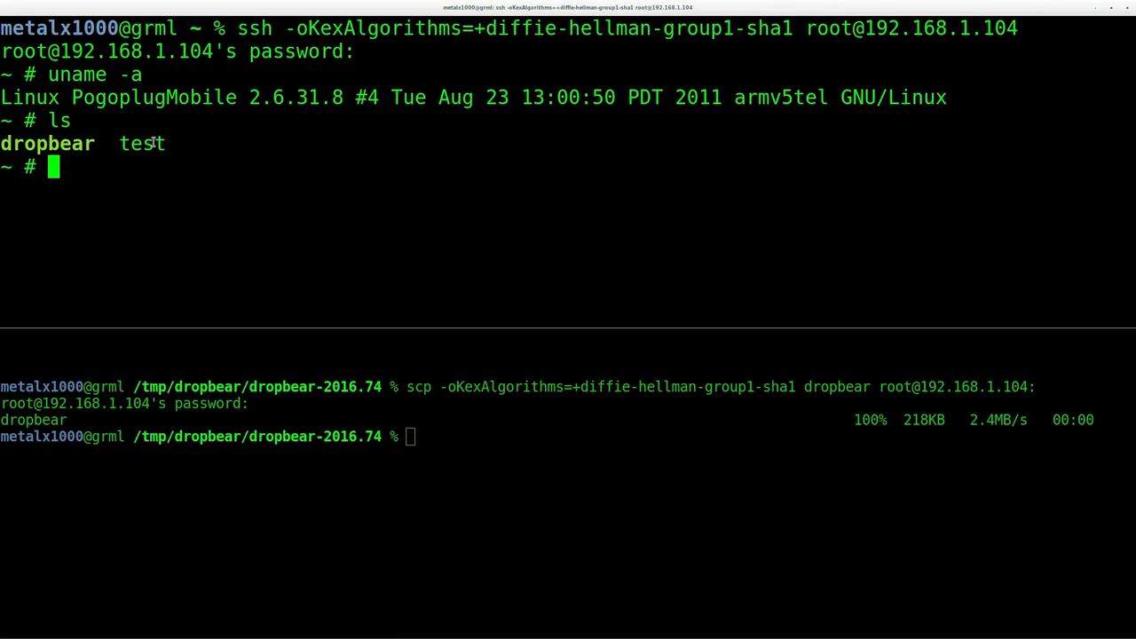
double_click(142, 142)
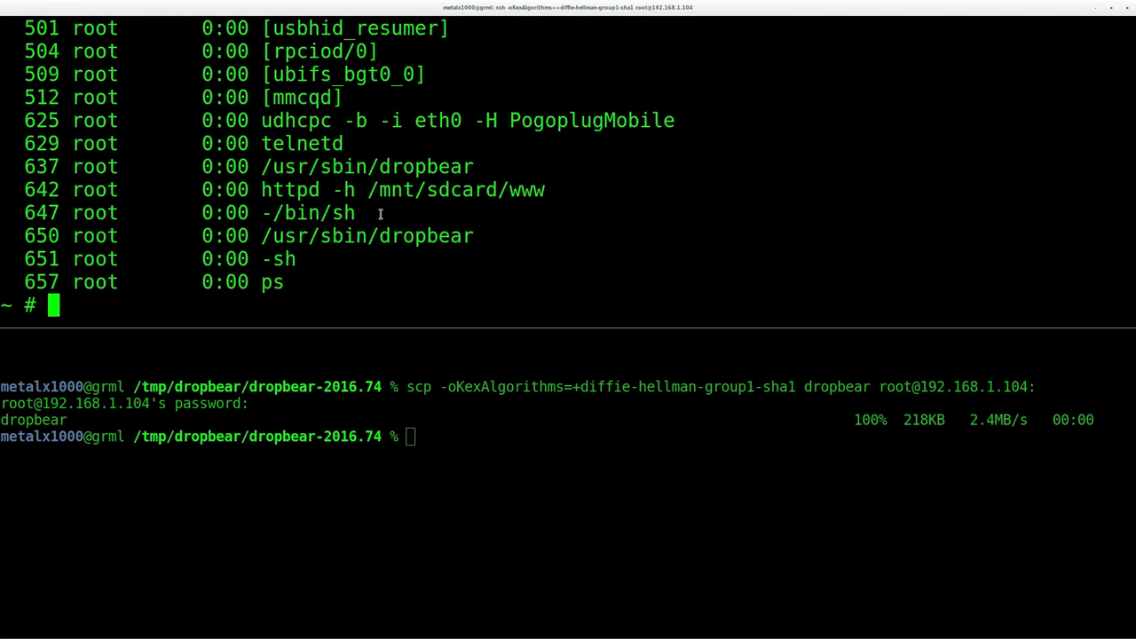
double_click(366, 235)
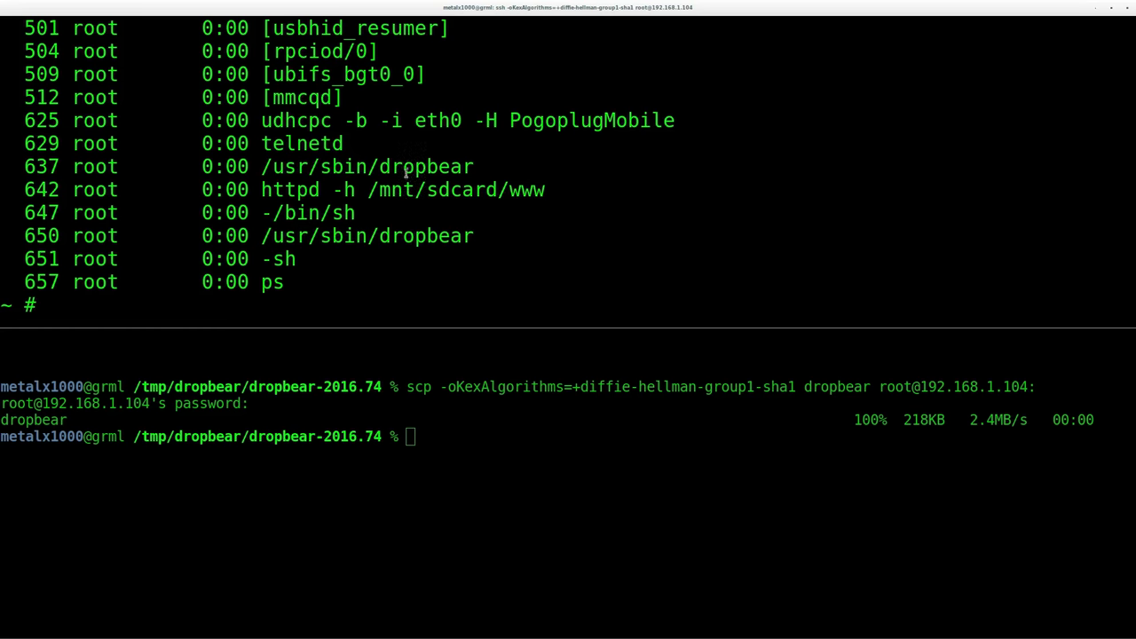
double_click(366, 235)
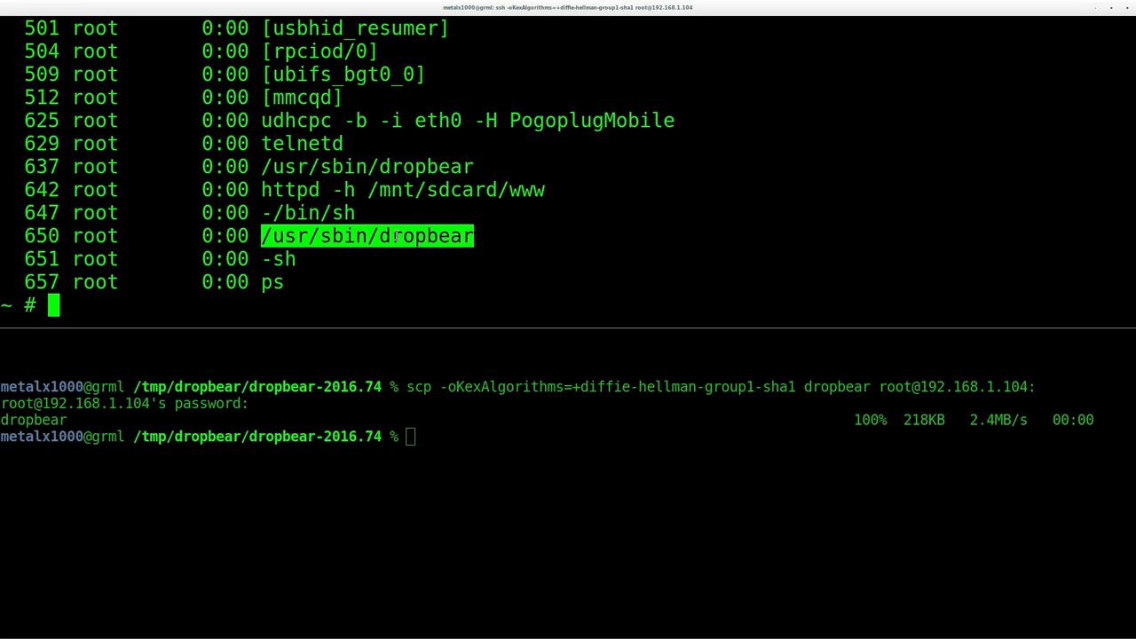
Stop the old server with killall dropbear.
type("killall drop")
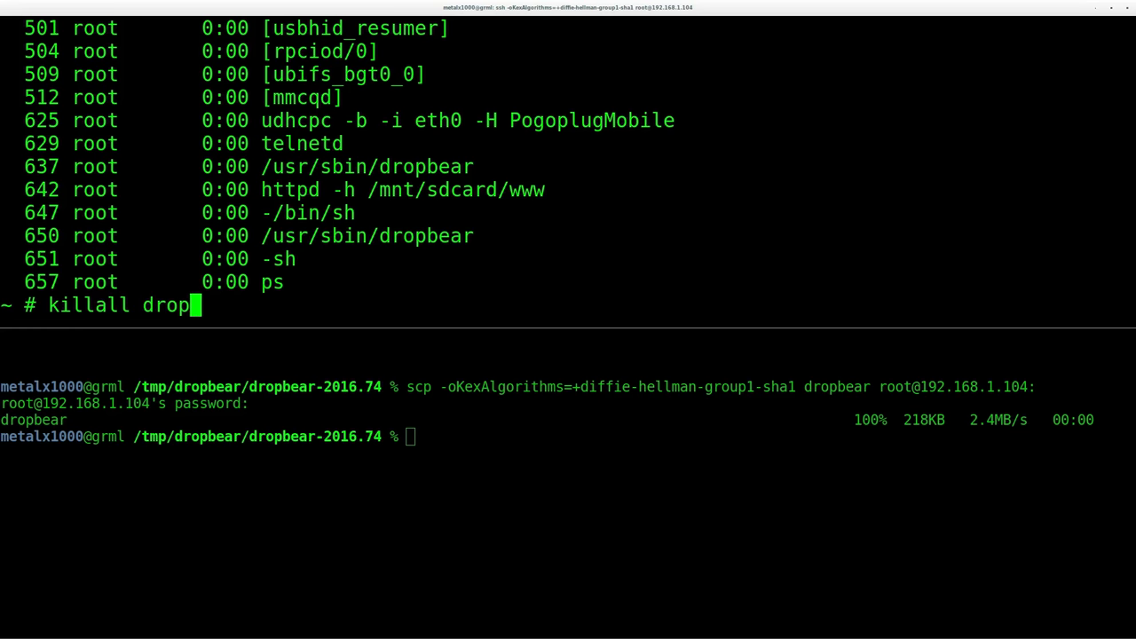
type("bear")
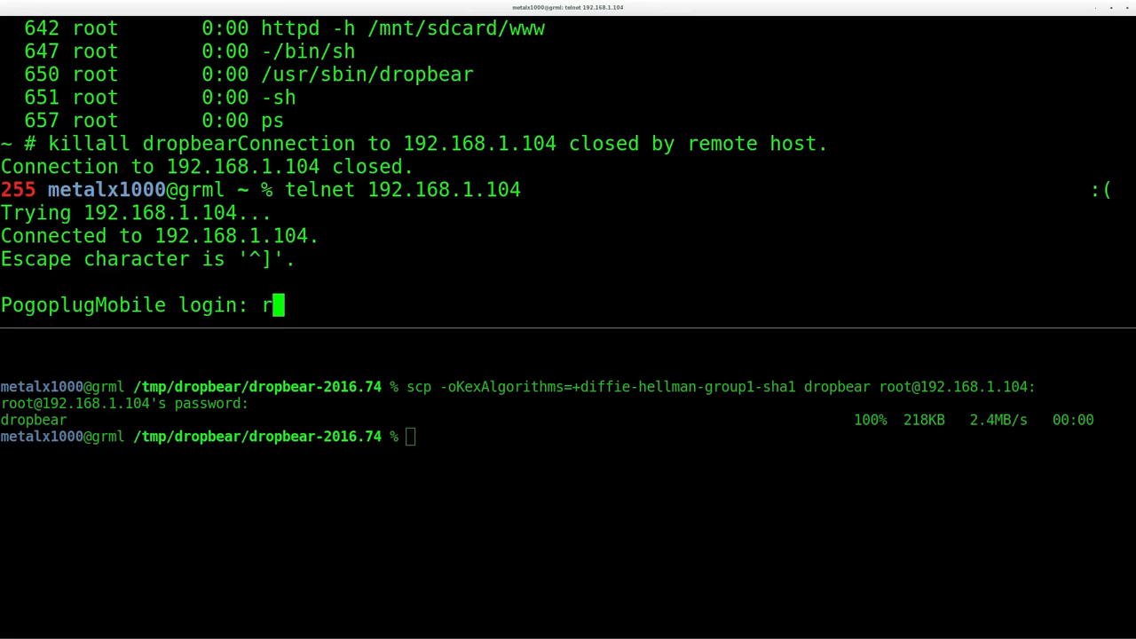
Log in as root over telnet, start the new ./dropbear and confirm its process in ps.
type("oot")
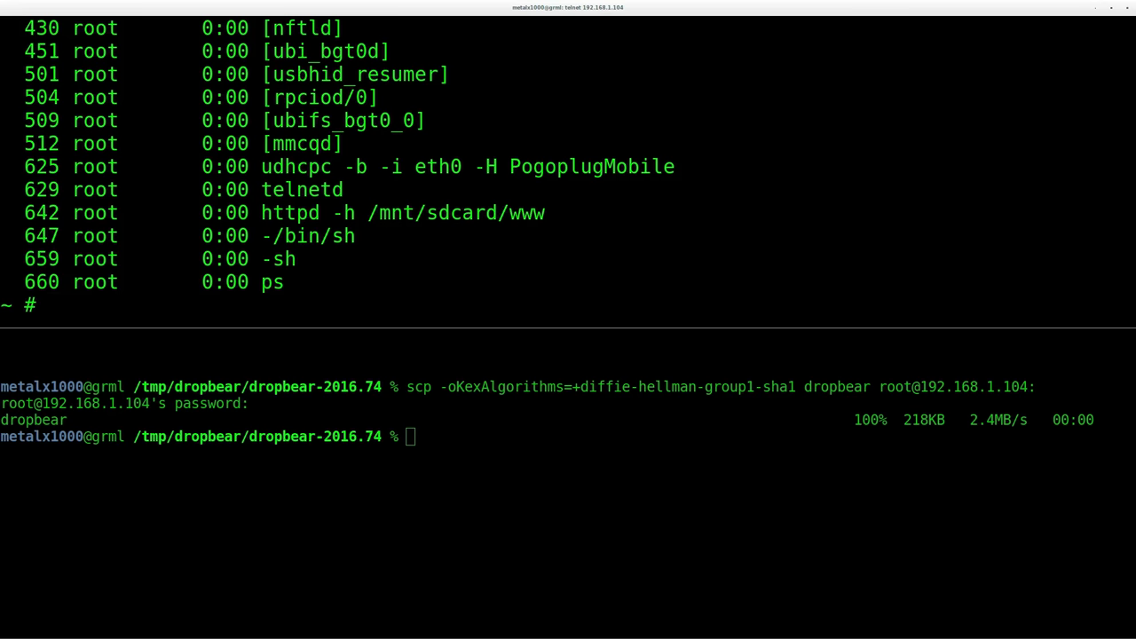
type("./dropbear")
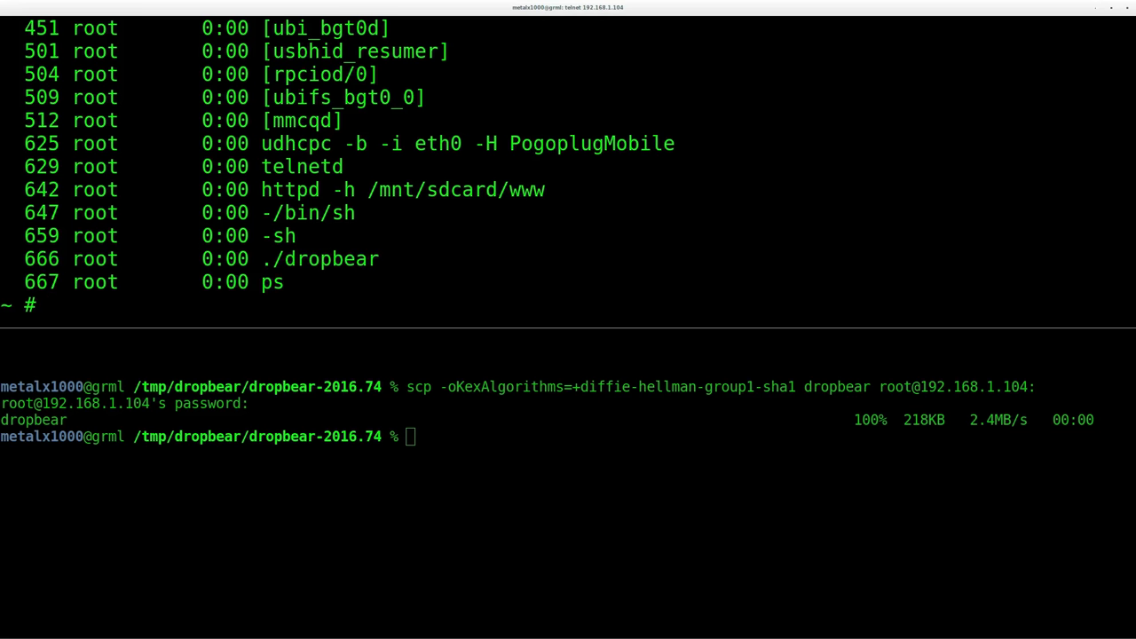
double_click(320, 259)
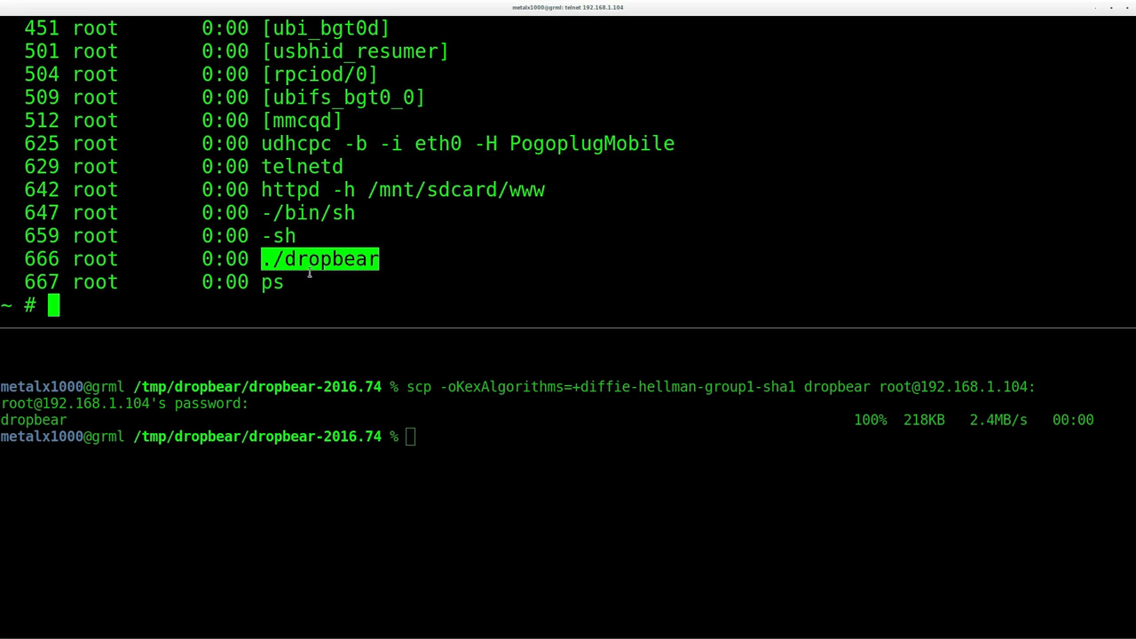
type("exit")
type("ssh root@192.168.1.104")
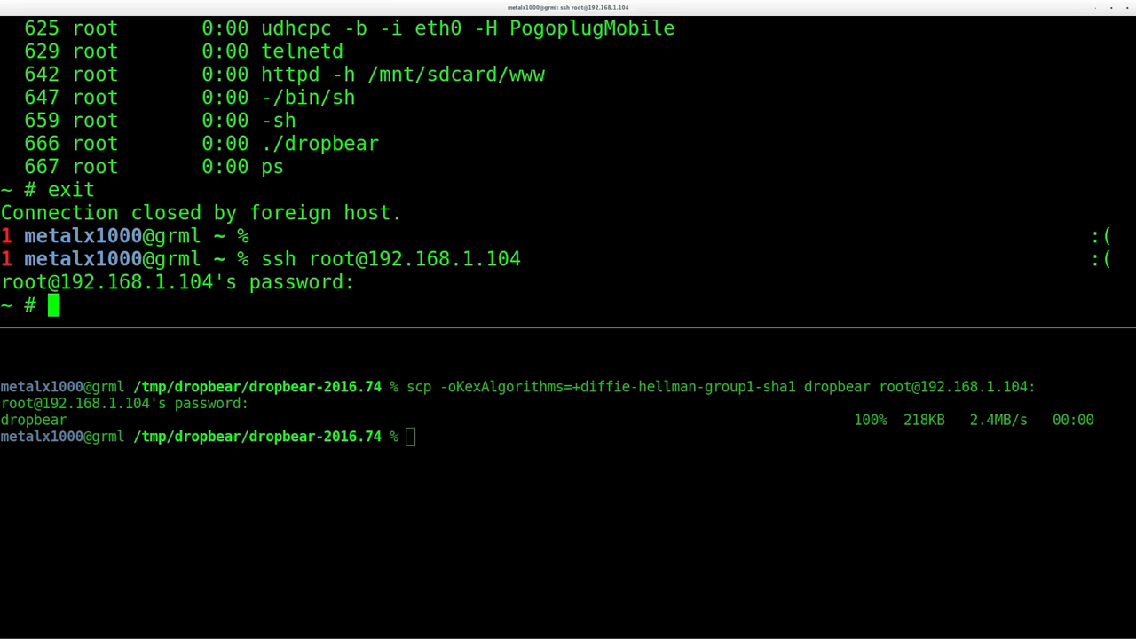
Over the fresh root SSH session, start changing directory toward /usr/.
type("cd /usr/")
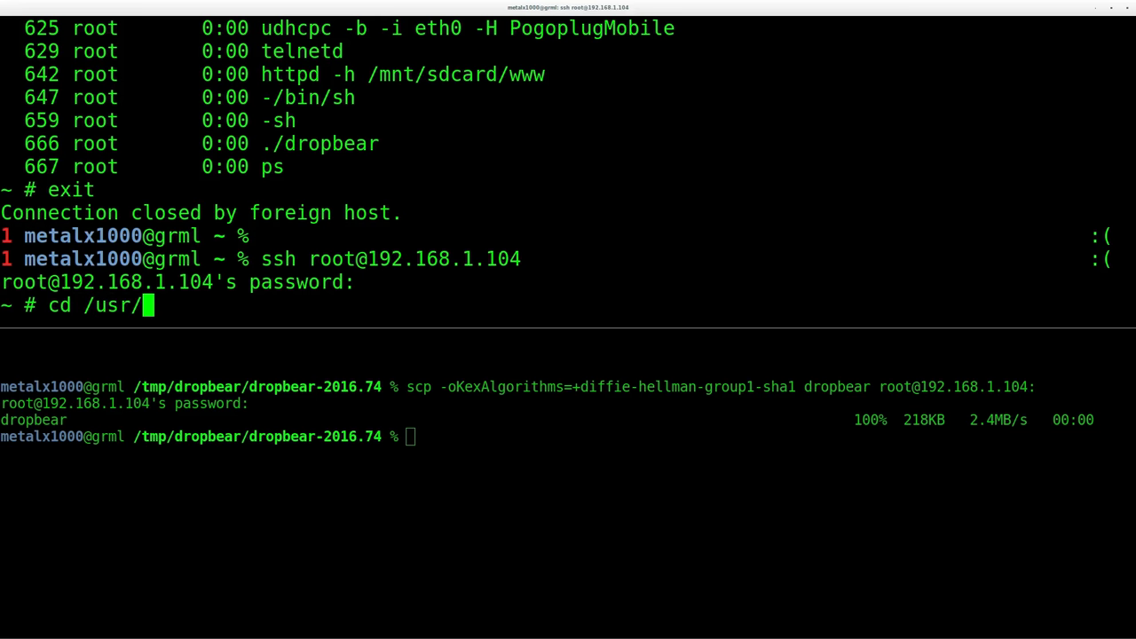
In /usr/sbin, list dropbear and rename it to dropbear.old.
type("sbin/")
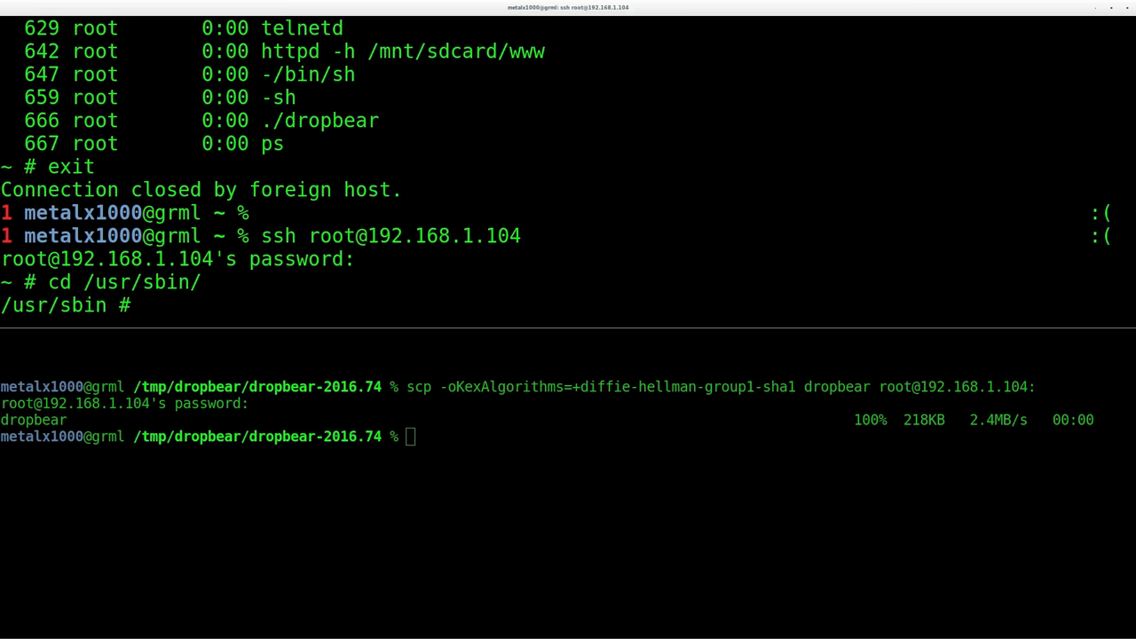
type("ls dropbear")
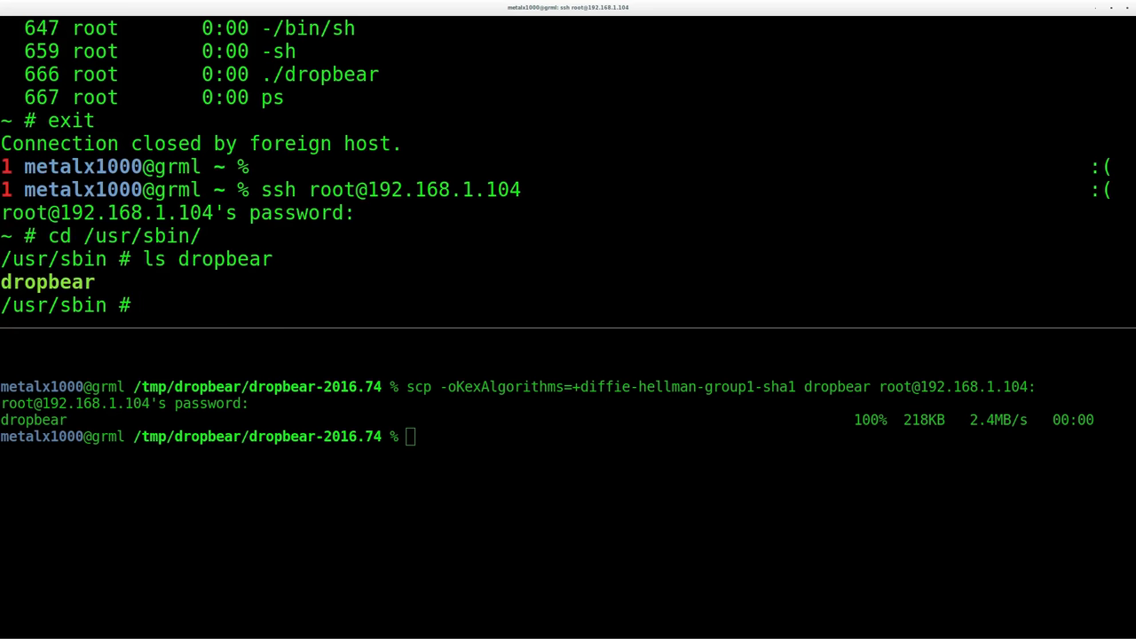
type("mv dr")
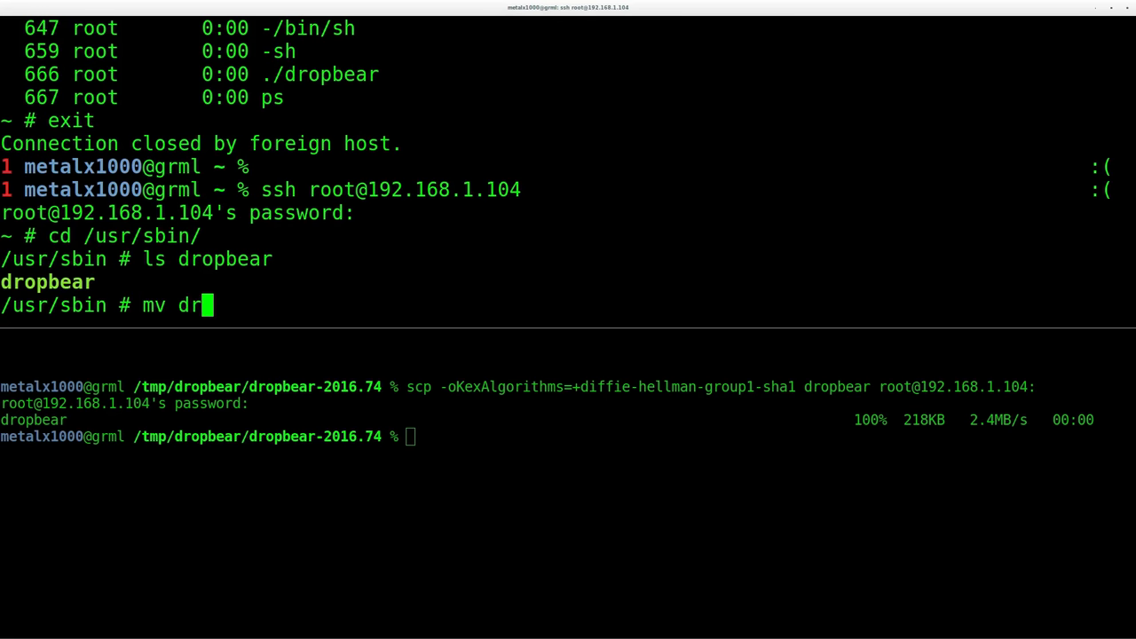
type("opbear dropbear")
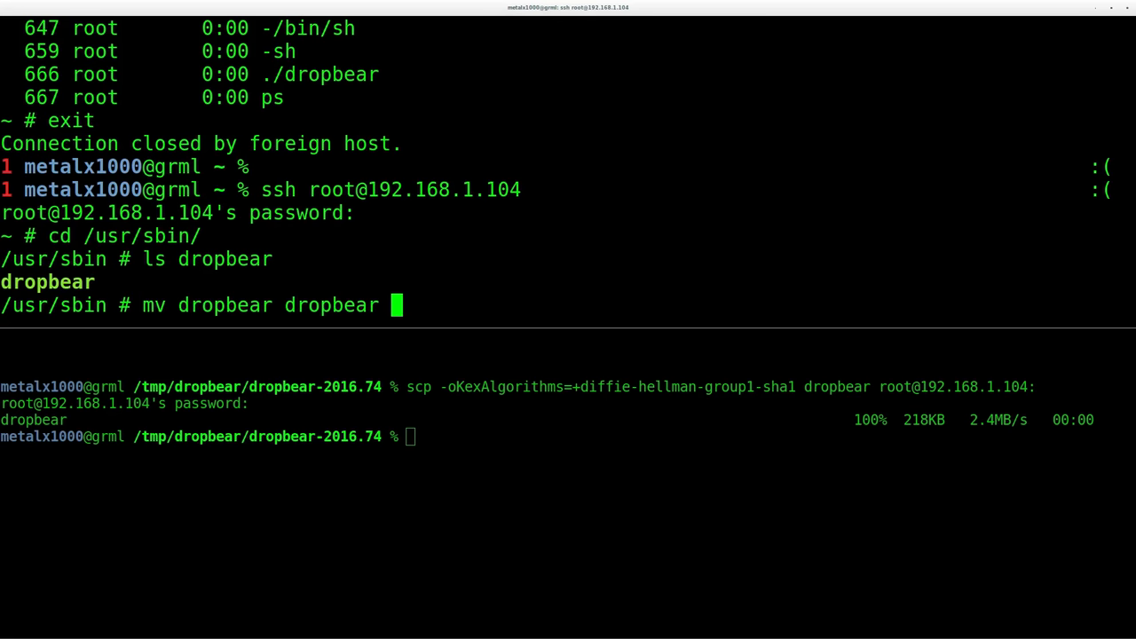
type(".old")
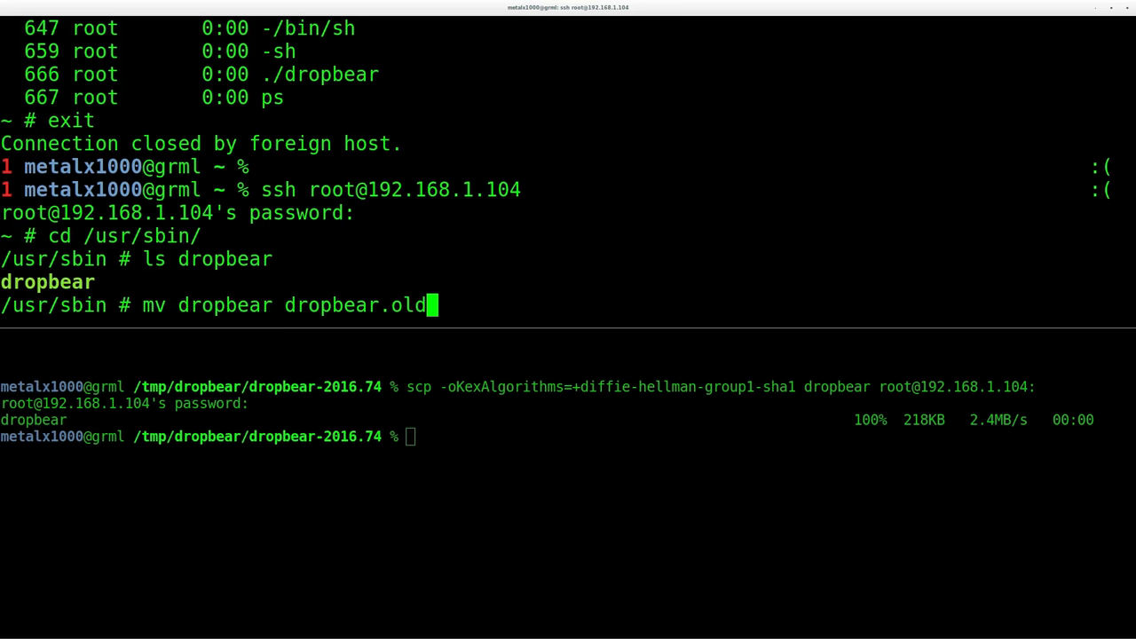
key("Return")
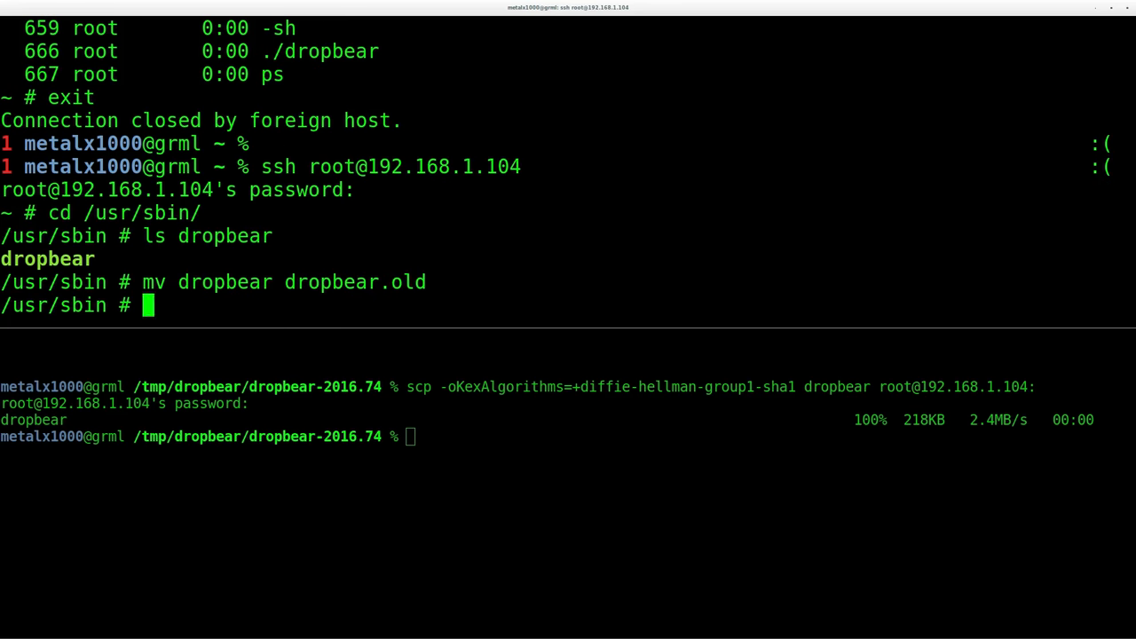
Move the new ~/dropbear into /usr/sbin, then begin a killall command.
type("mv")
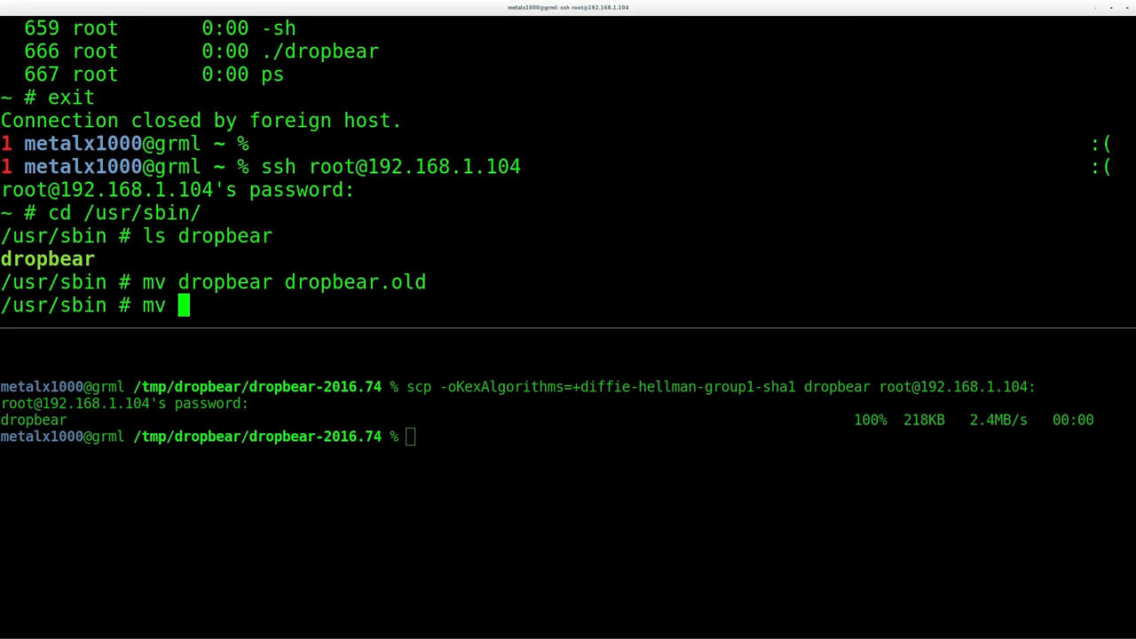
type("~/dr")
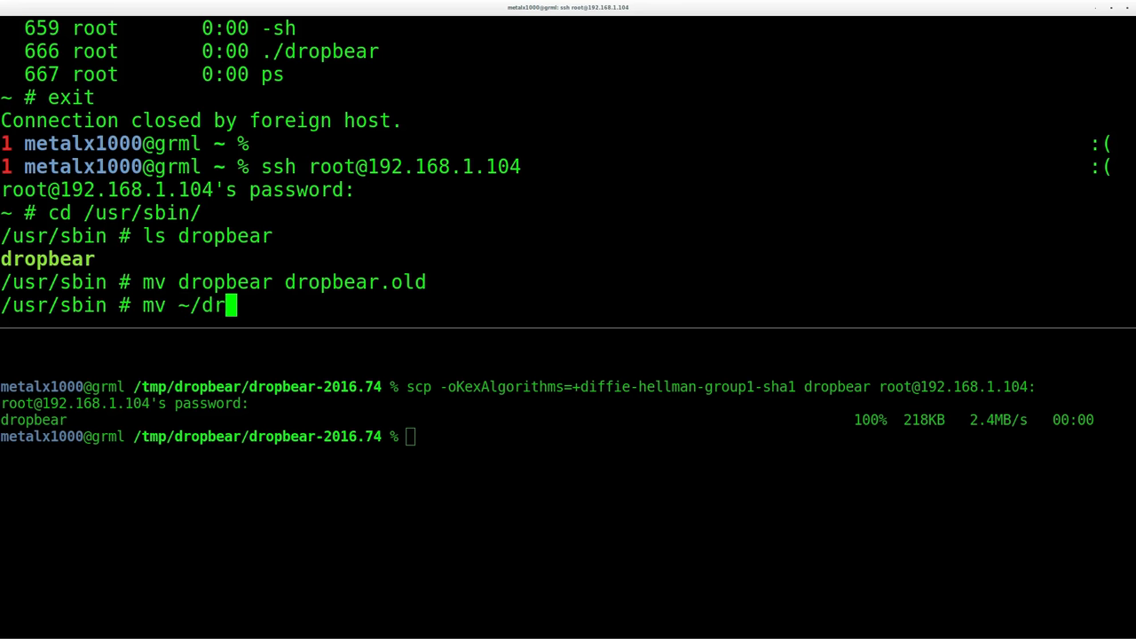
type("op")
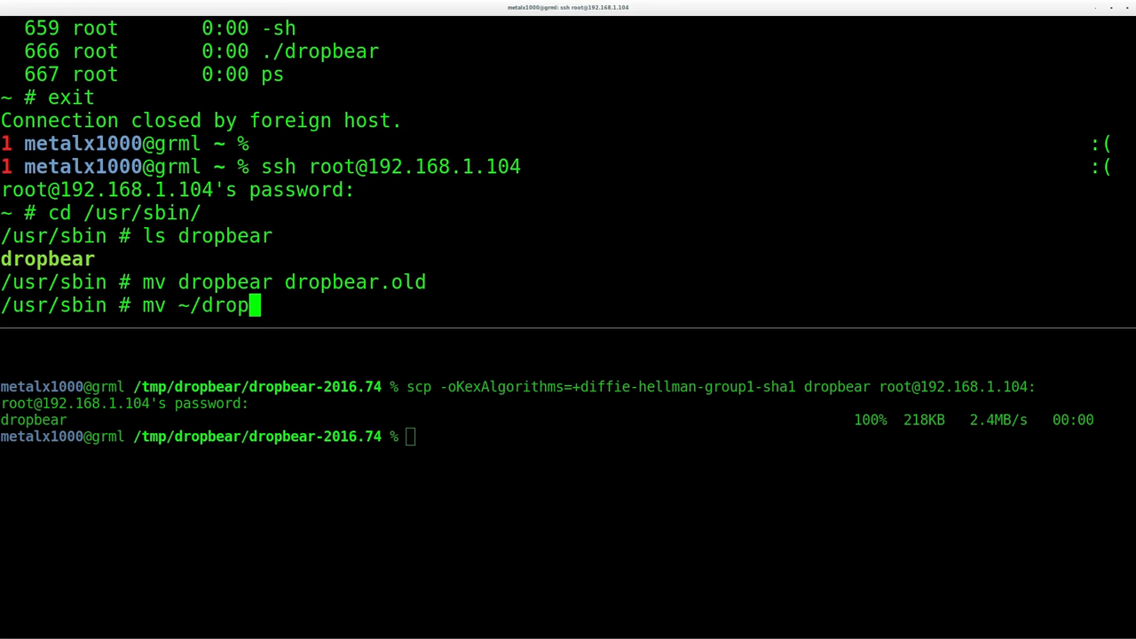
type("bear .")
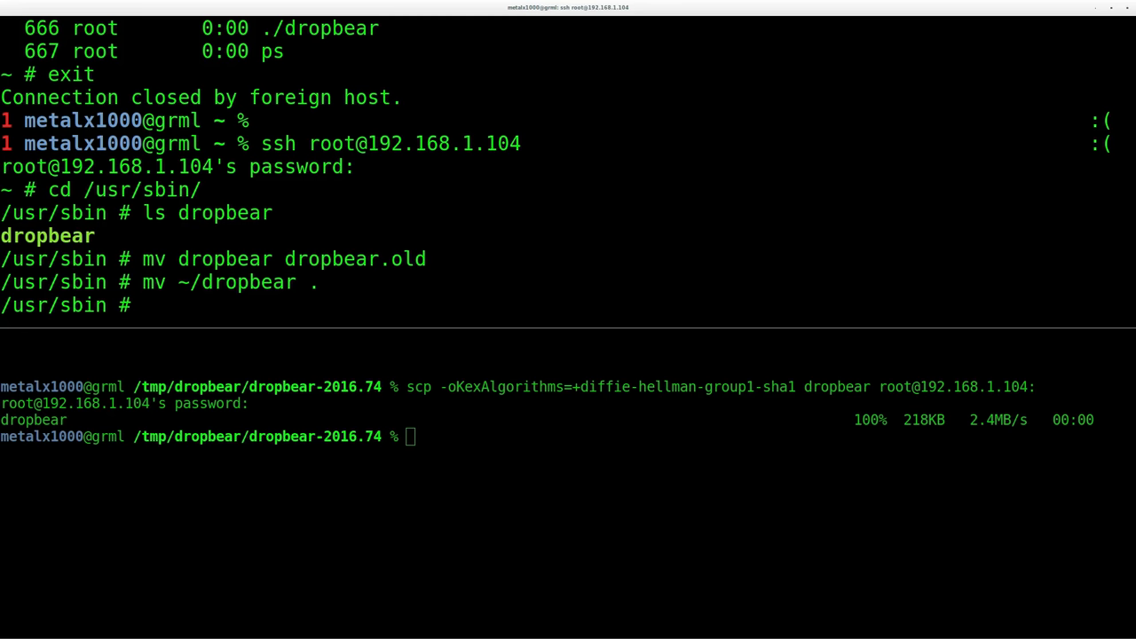
type("killall")
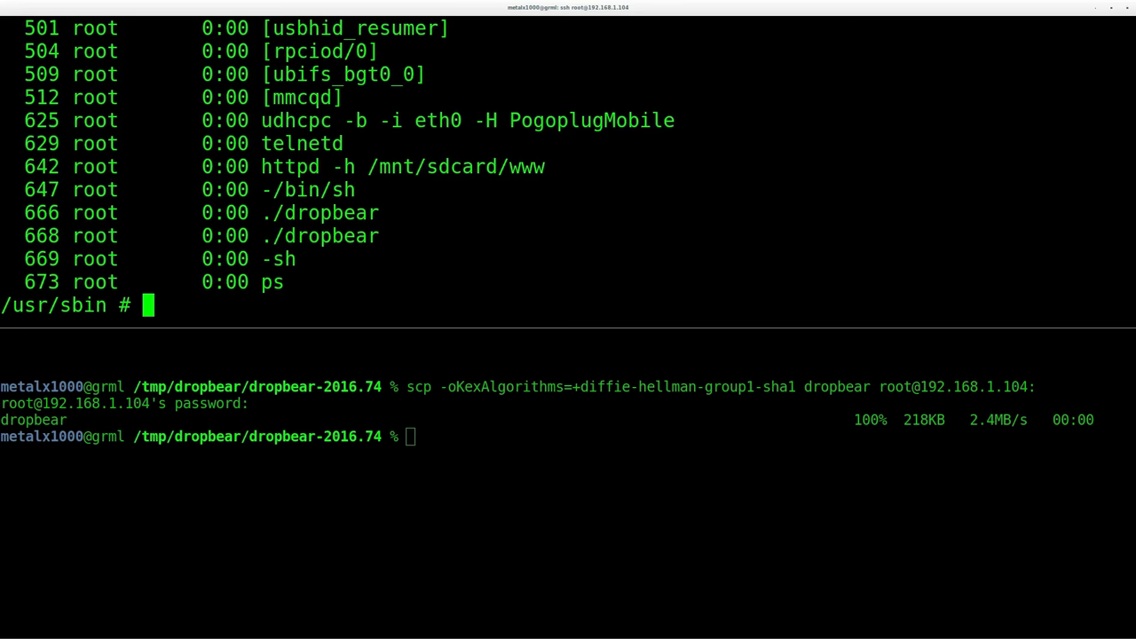
Point out the old ./dropbear process and enter killall dropbear to stop it.
double_click(320, 213)
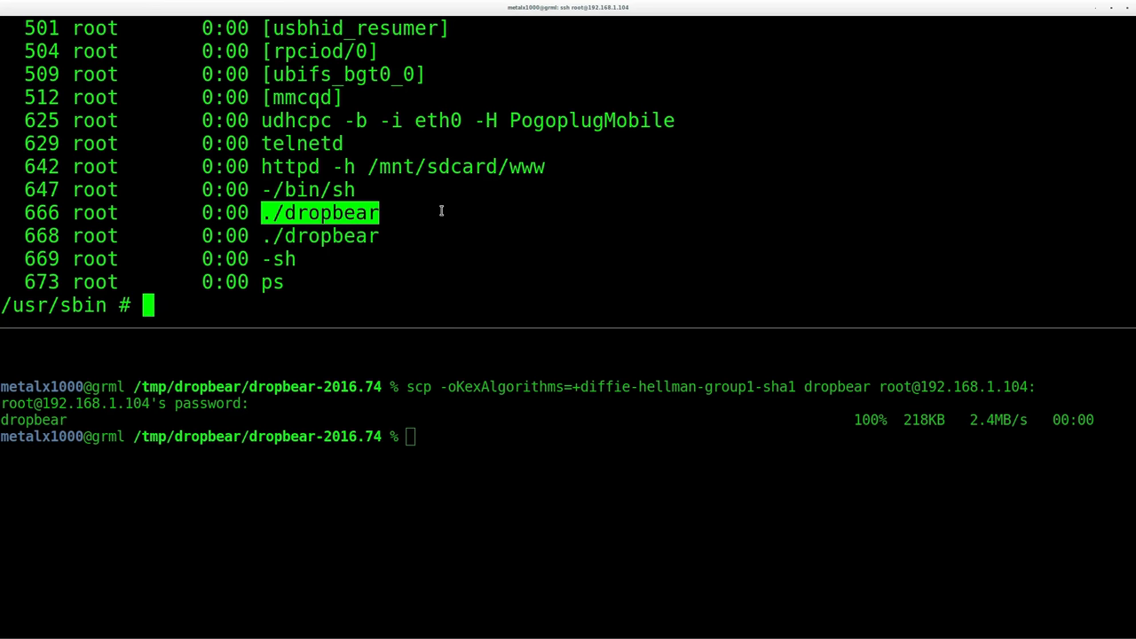
type("kill")
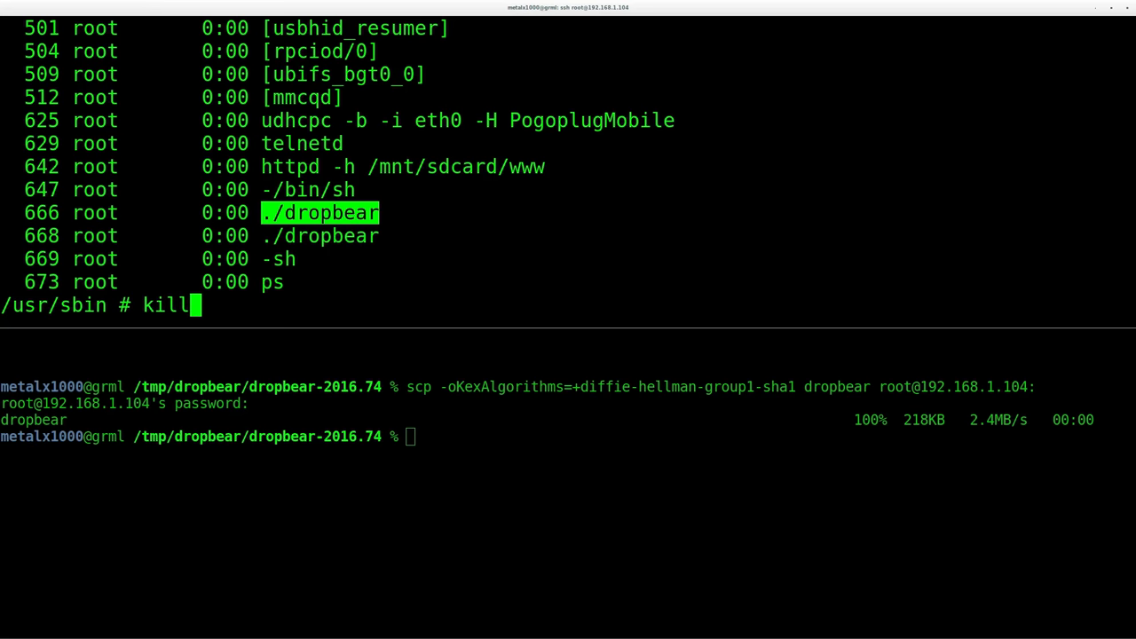
type("all")
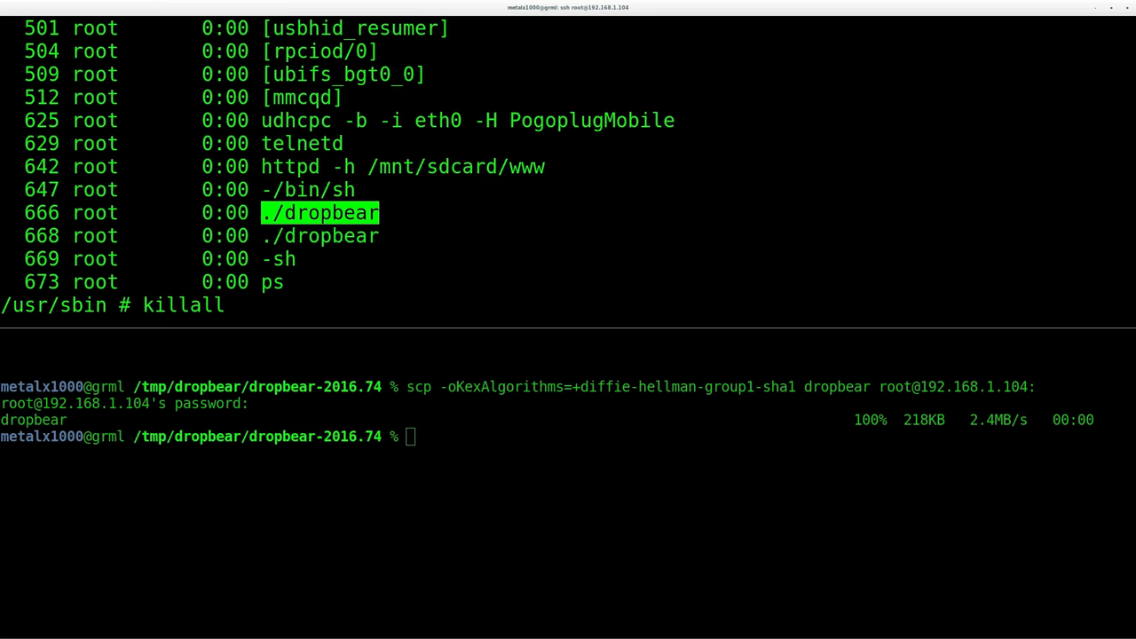
type("dropbe")
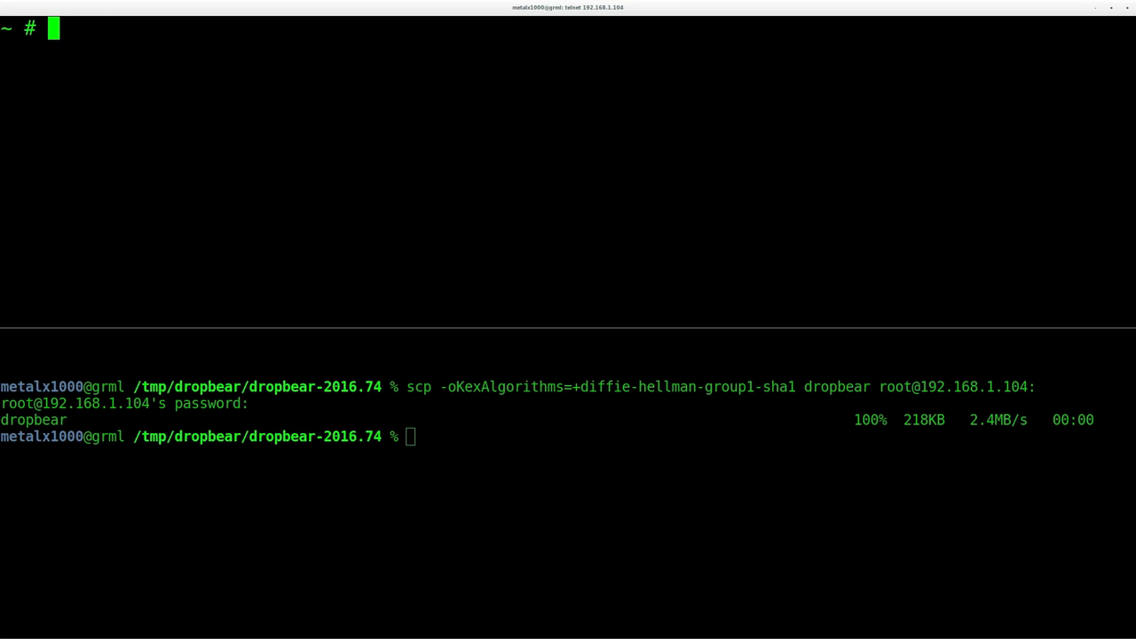
View /etc/init.d/rcS in vi and confirm its /usr/sbin/dropbear start line.
type("vi")
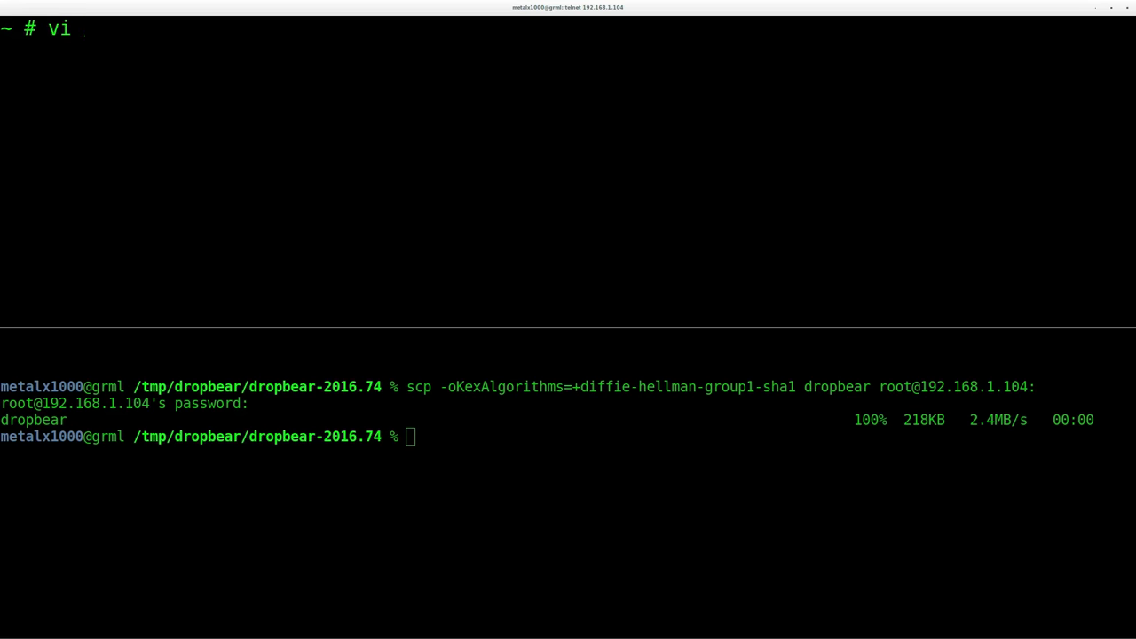
type("/etc/")
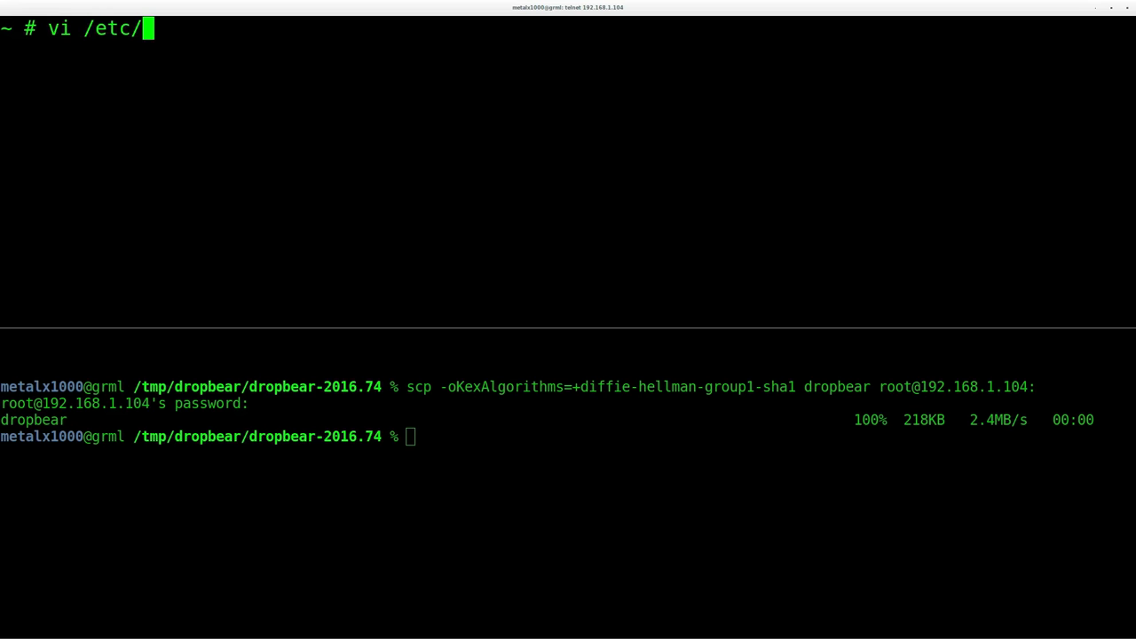
type("init.d/")
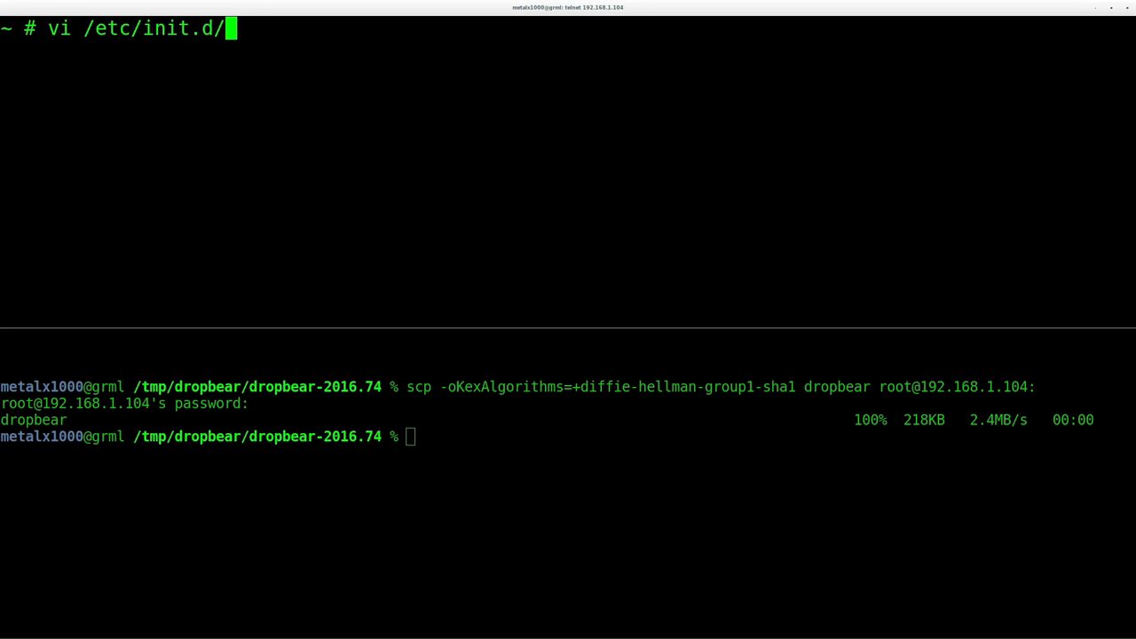
type("rcS")
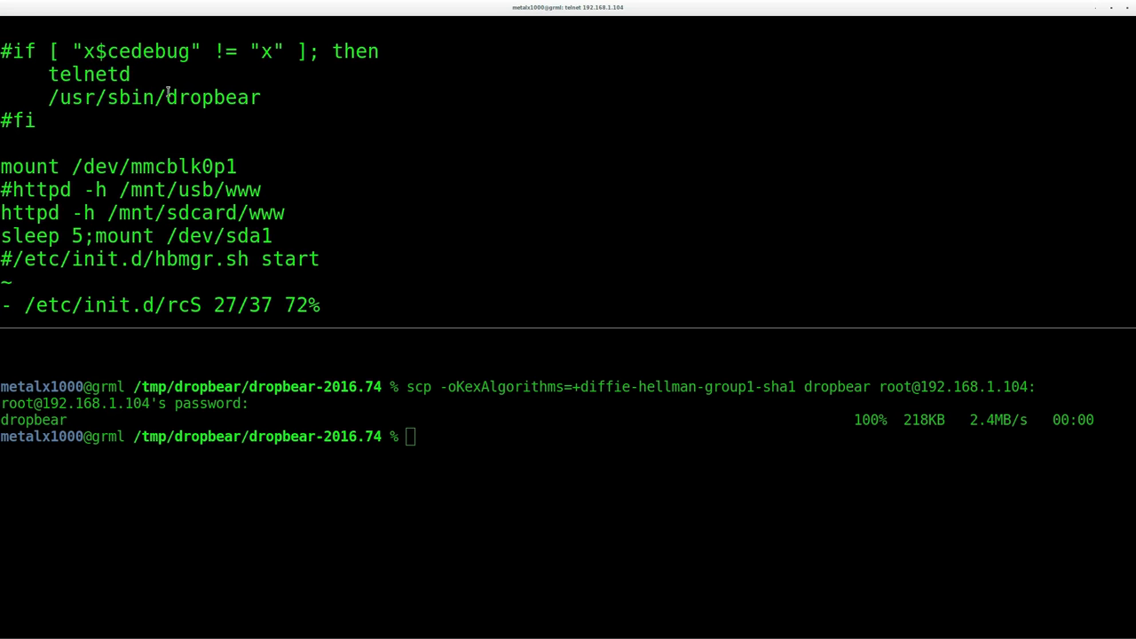
double_click(154, 96)
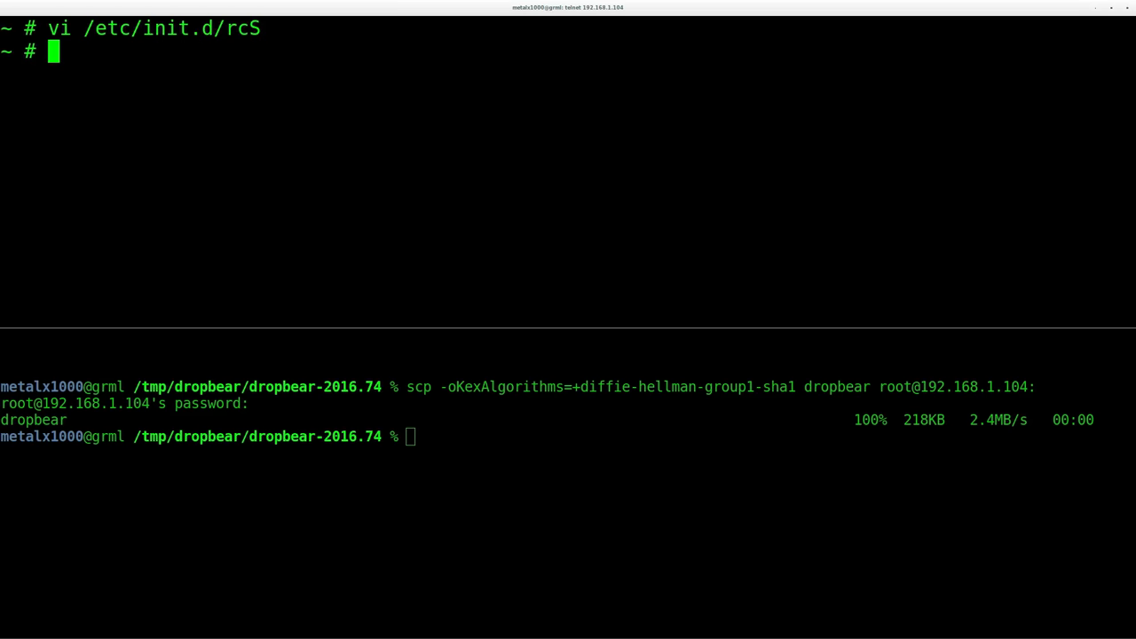
Launch /usr/sbin/dropbear from the root shell.
type("/usr/sbin/dropbear")
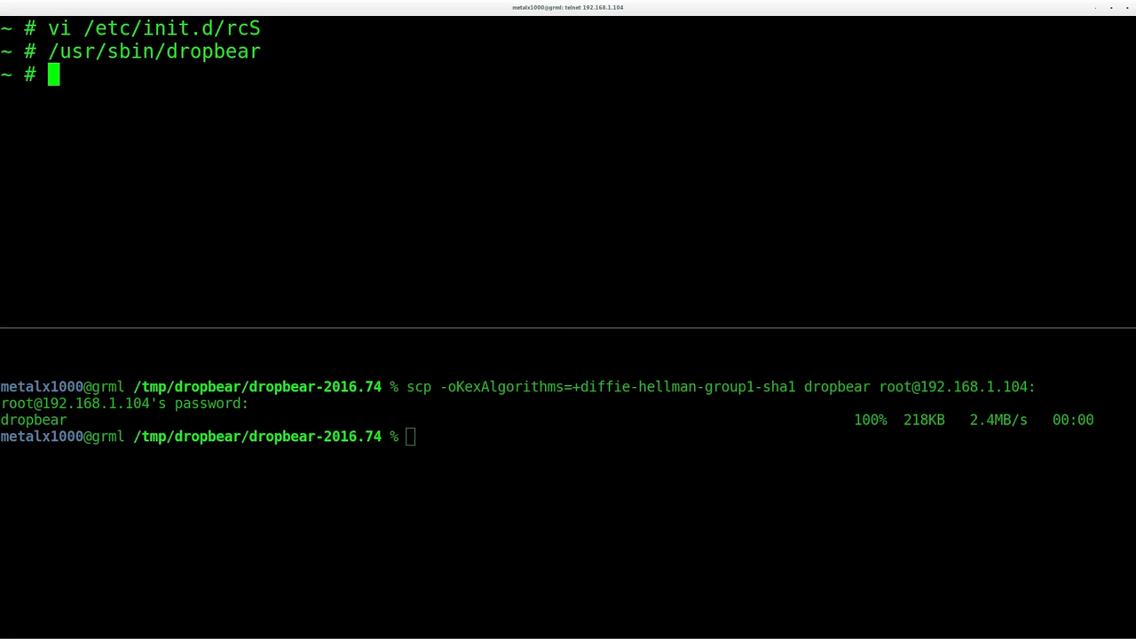